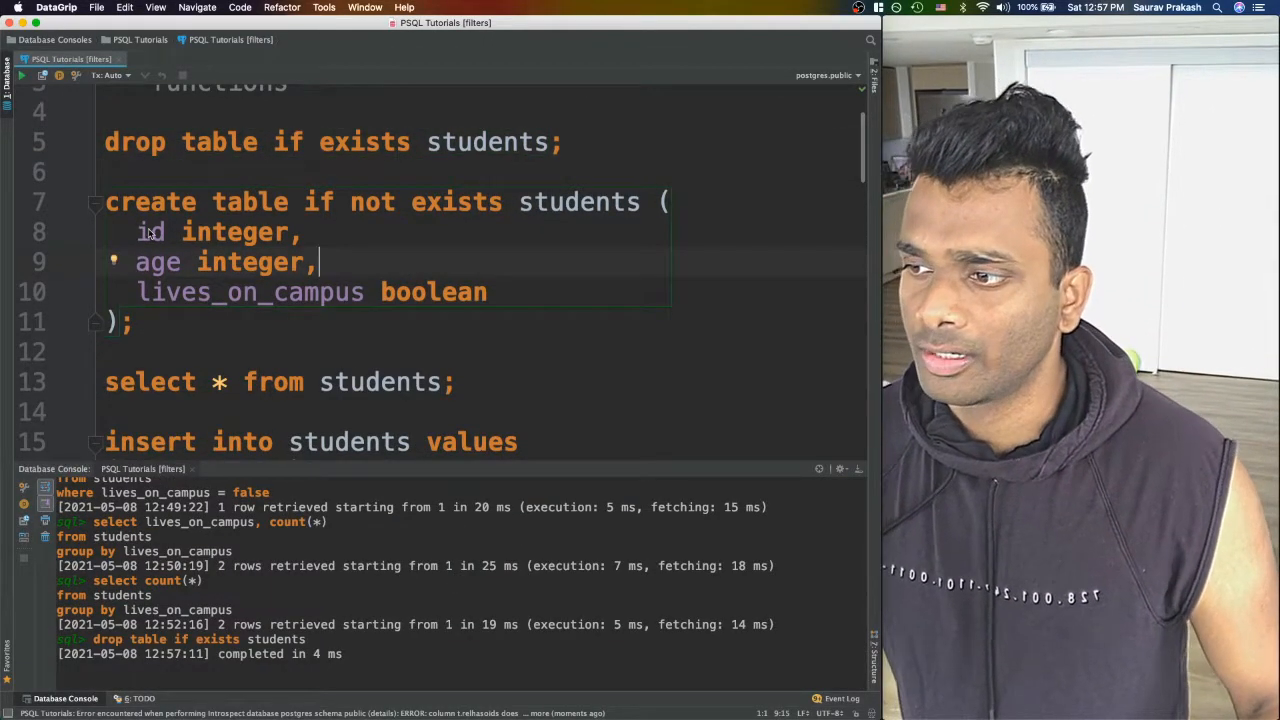
Recreate the students table with six sample rows, then scroll down toward the off-campus count comment.
double_click(151, 232)
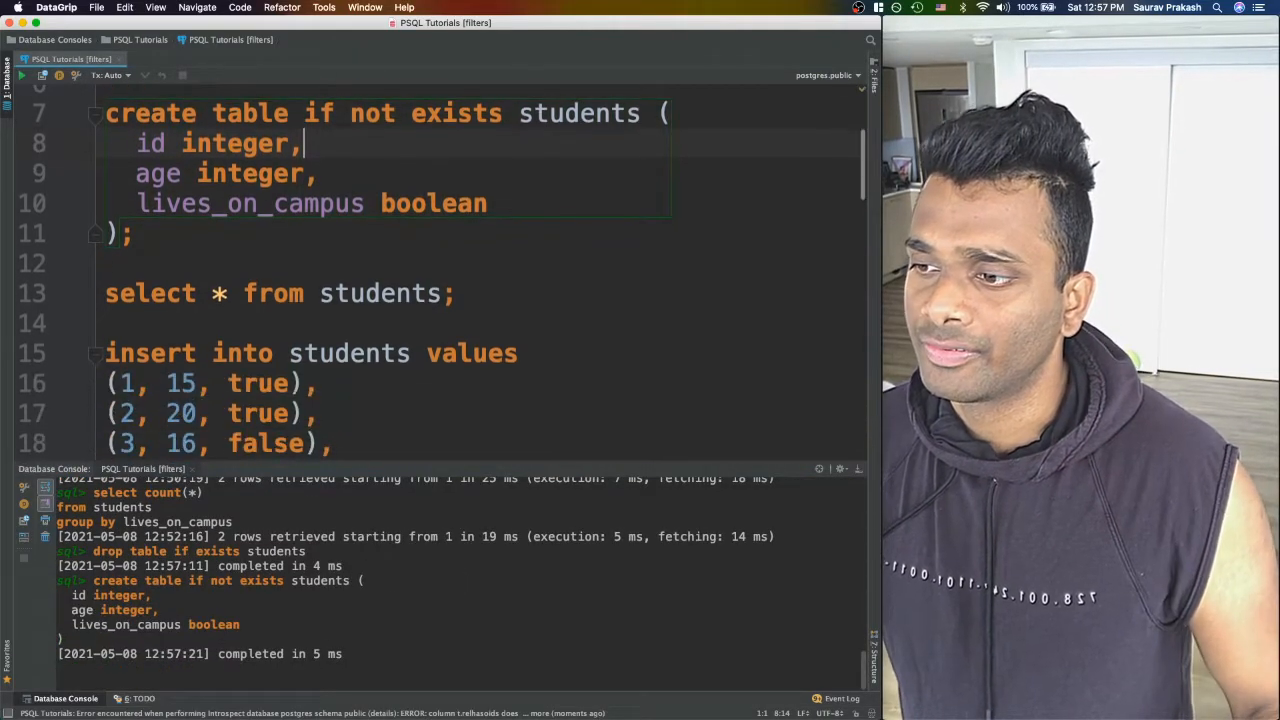
scroll(down, 3)
text(-- Give me count of students who live off campu)
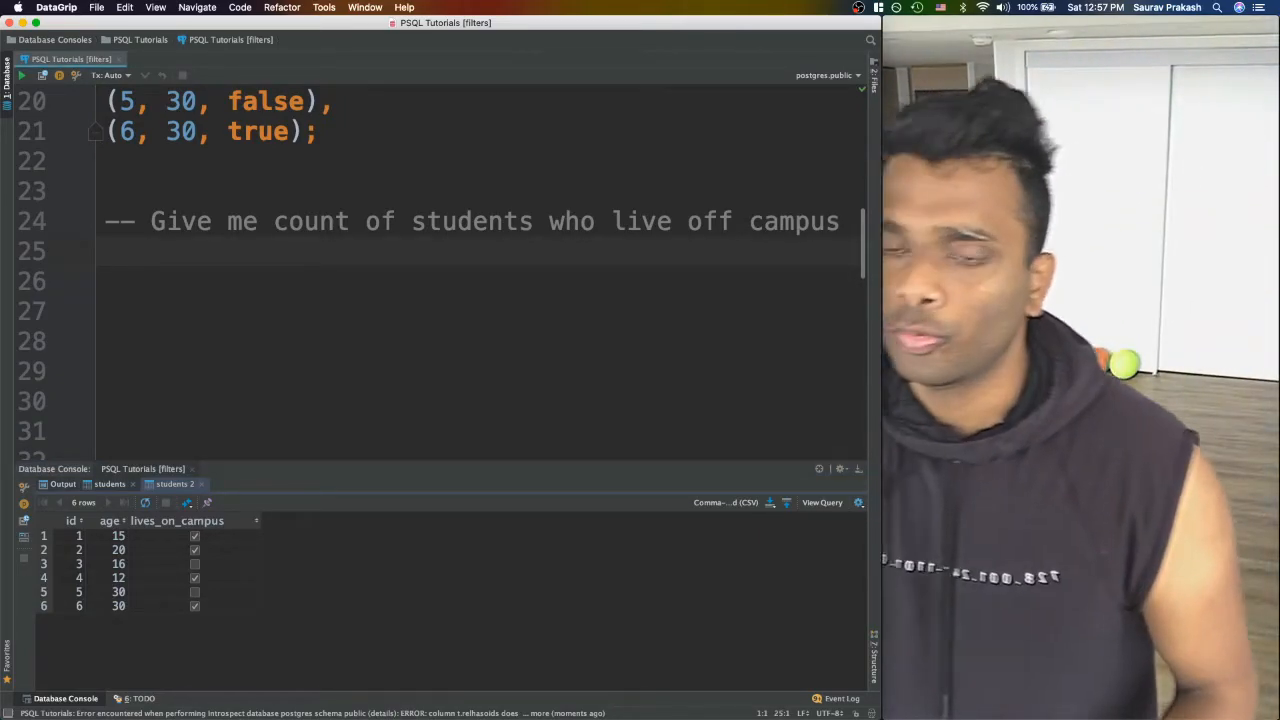
Run select count(*) from students where lives_on_campus = false; returning 2.
text(select)
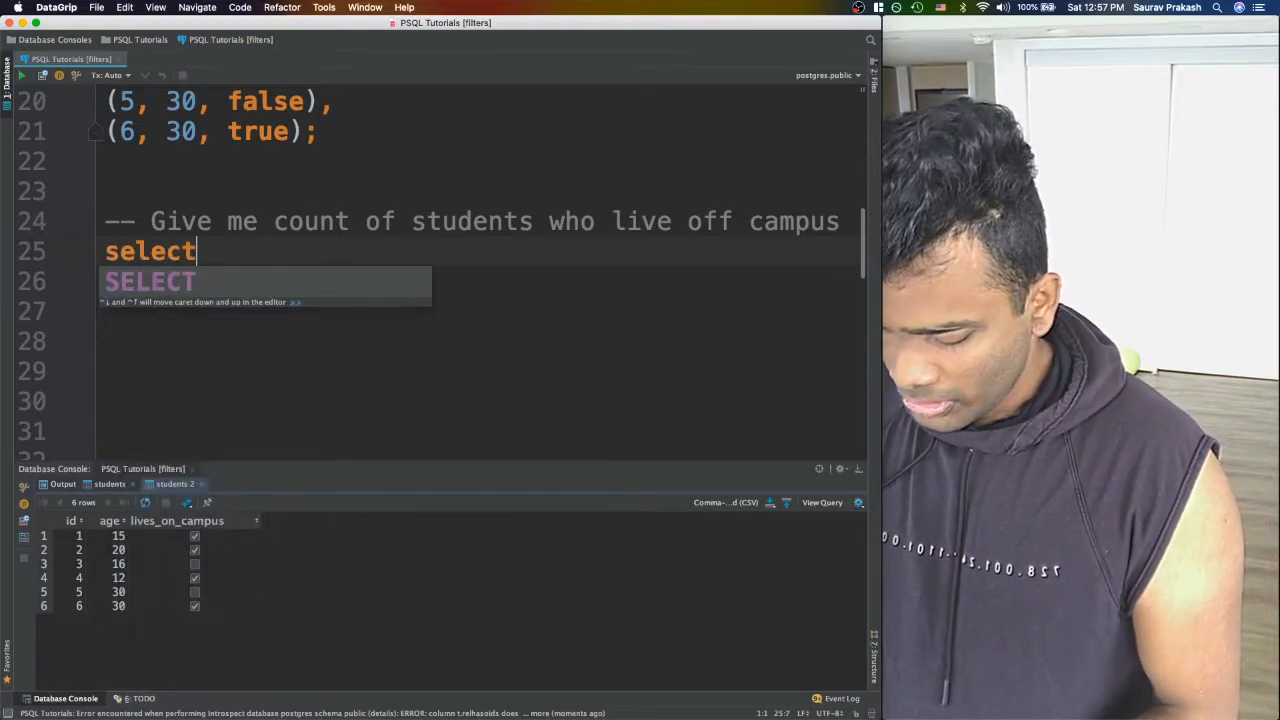
text(count)
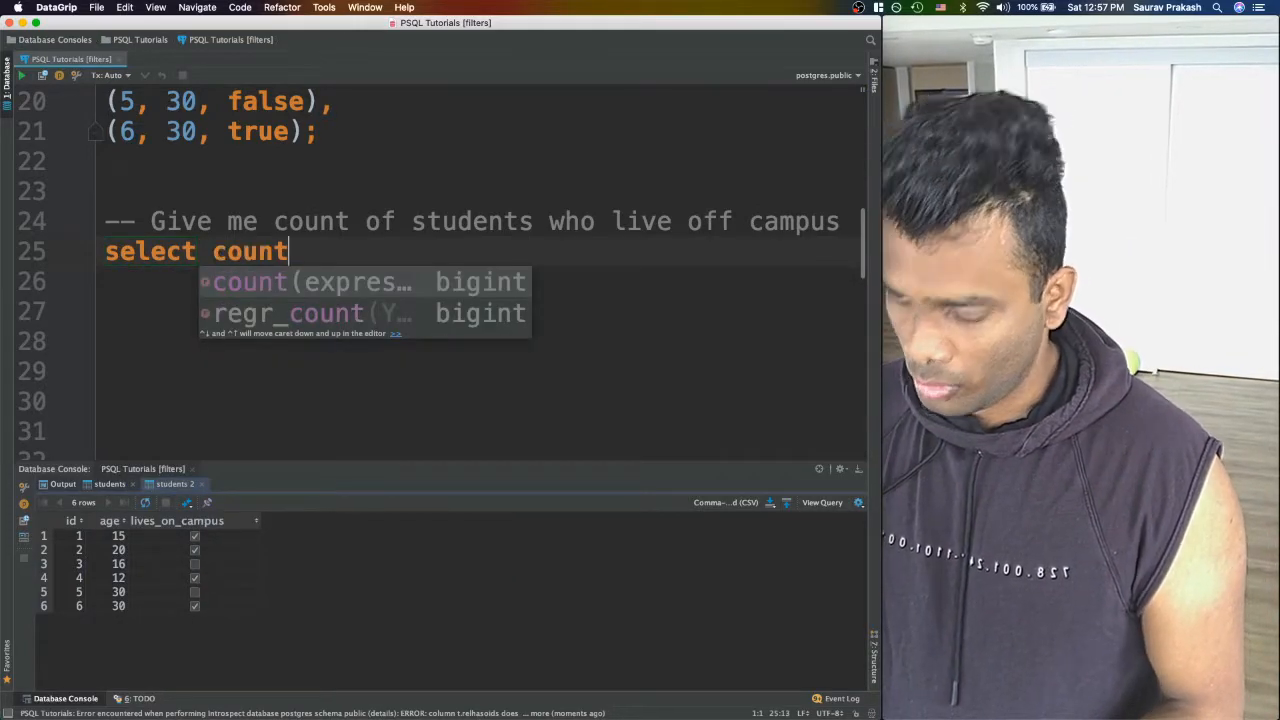
text((*))
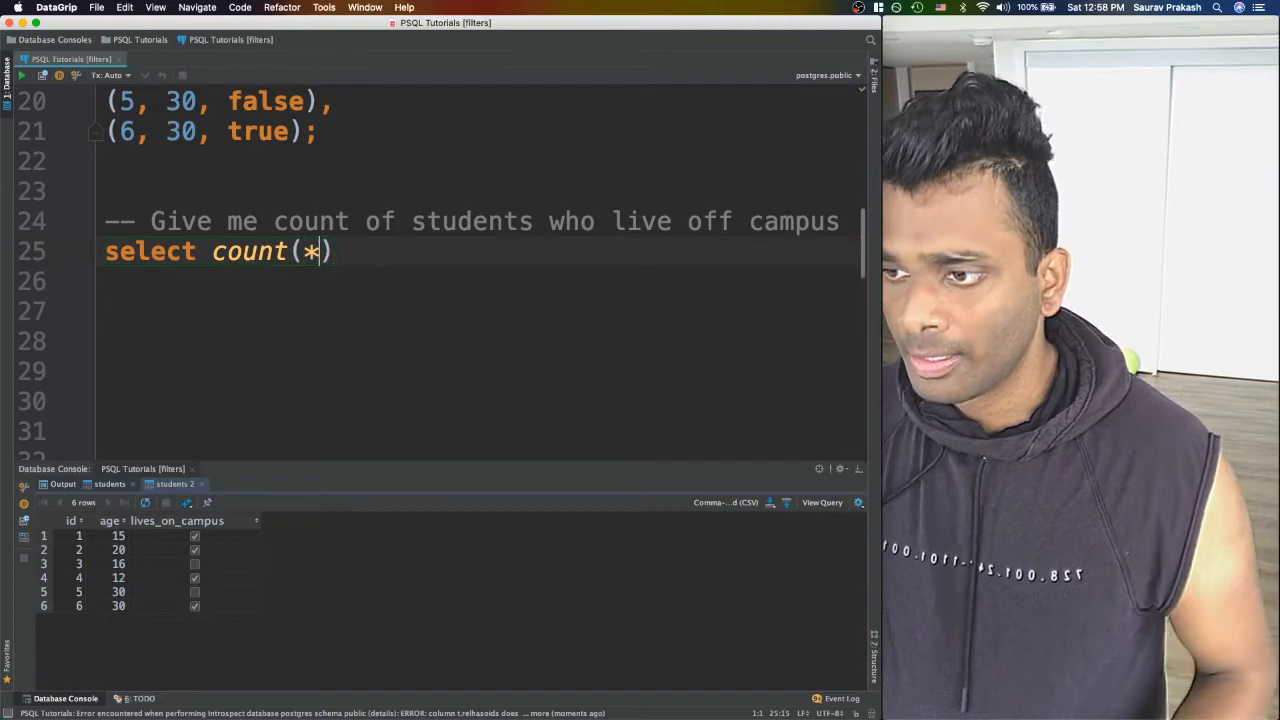
text(from s)
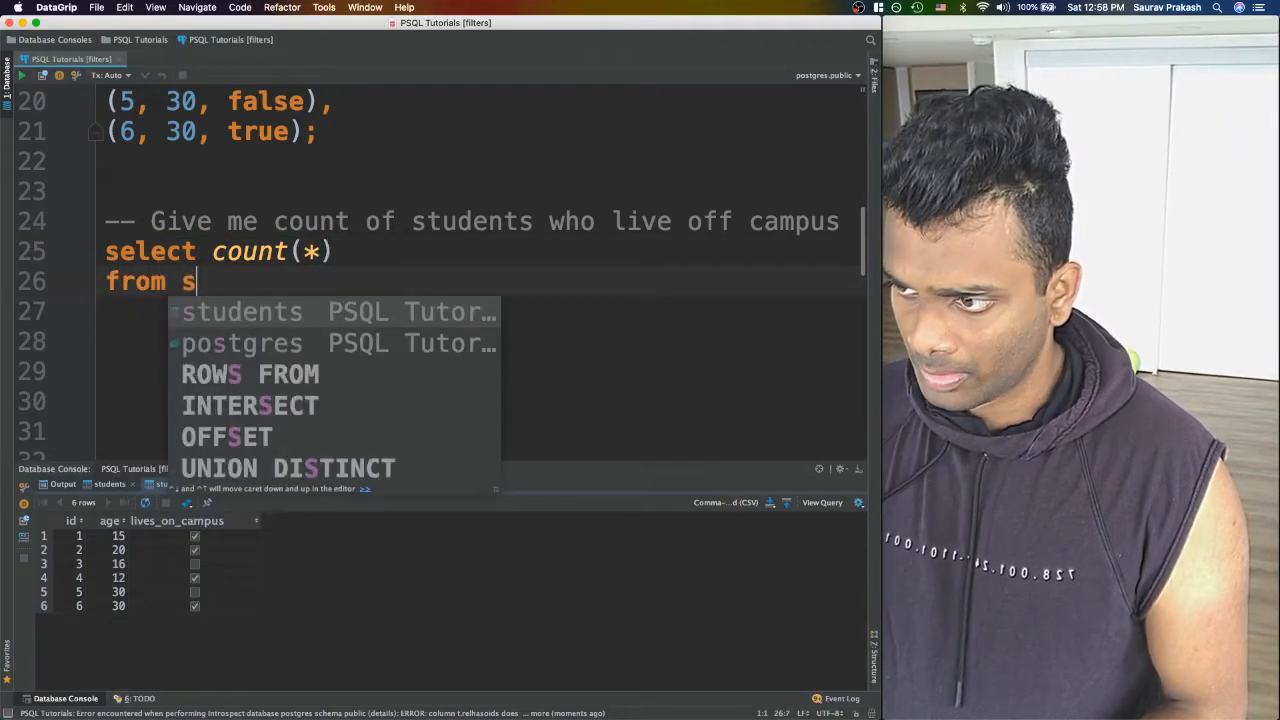
text(tudents)
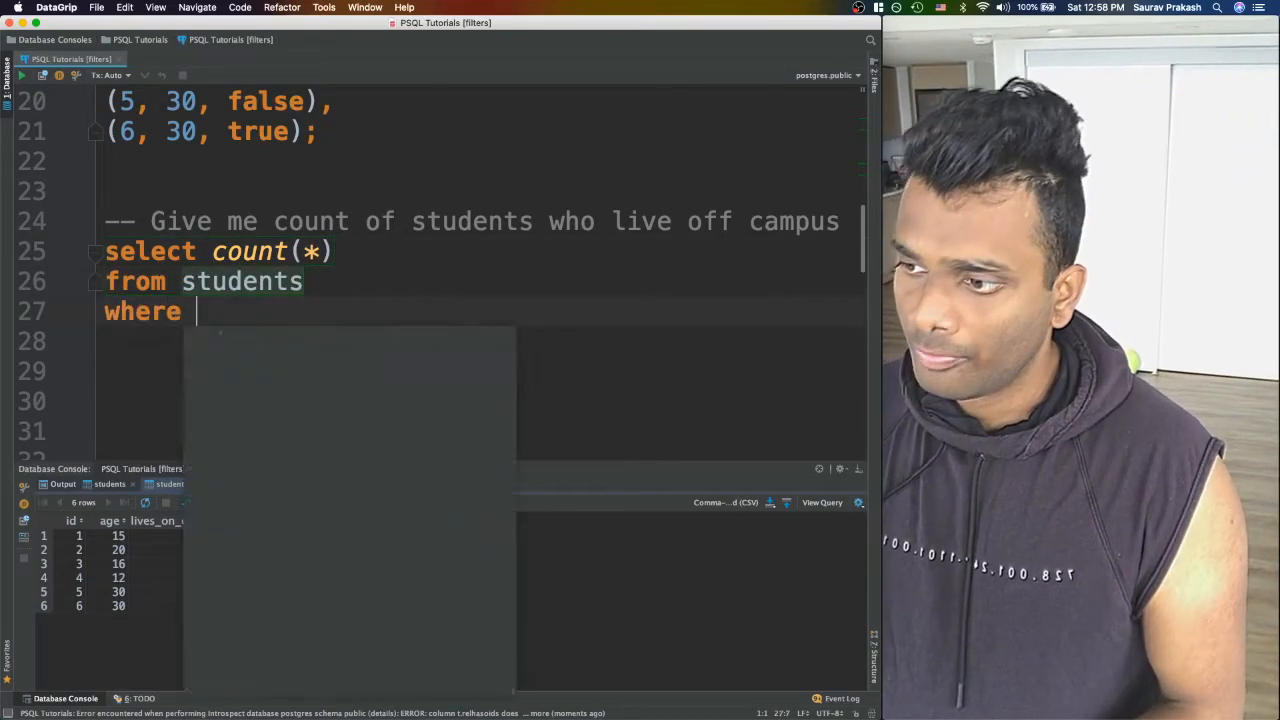
text(lives_on_campus =)
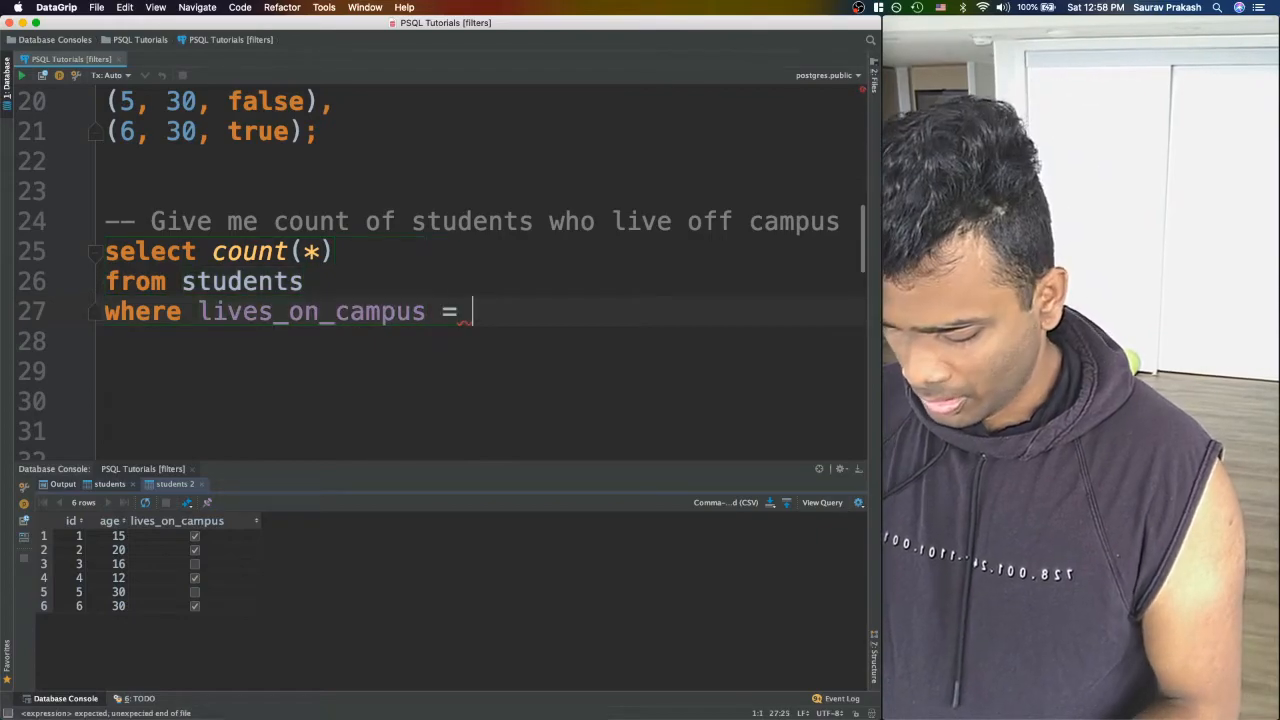
text(false;)
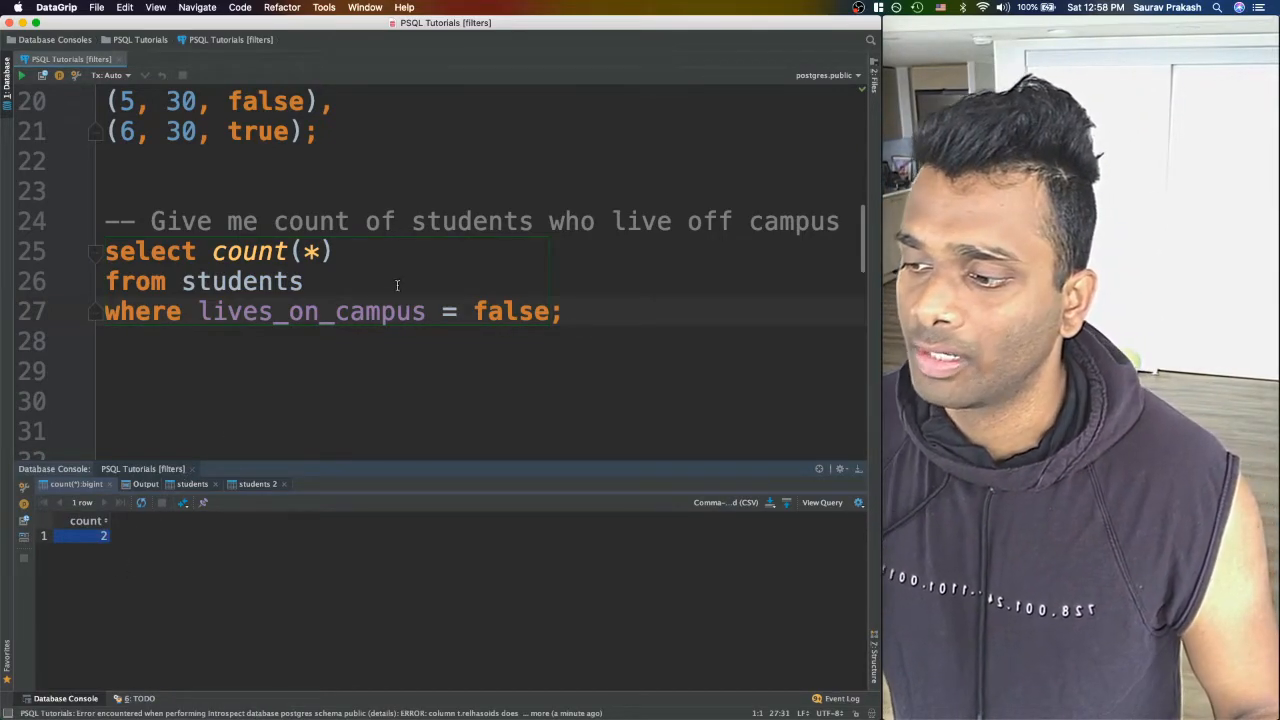
Scroll down to the comment asking for on- and off-campus counts regardless of age.
scroll(down, 3)
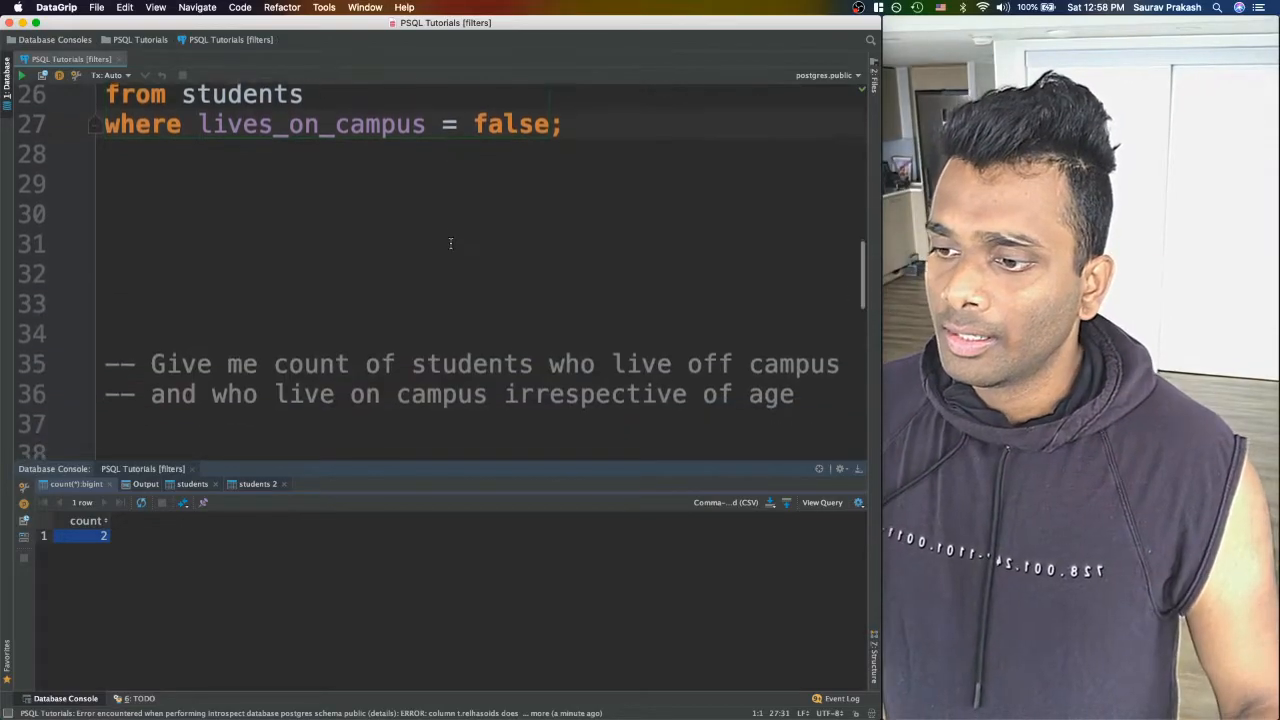
scroll(down, 3)
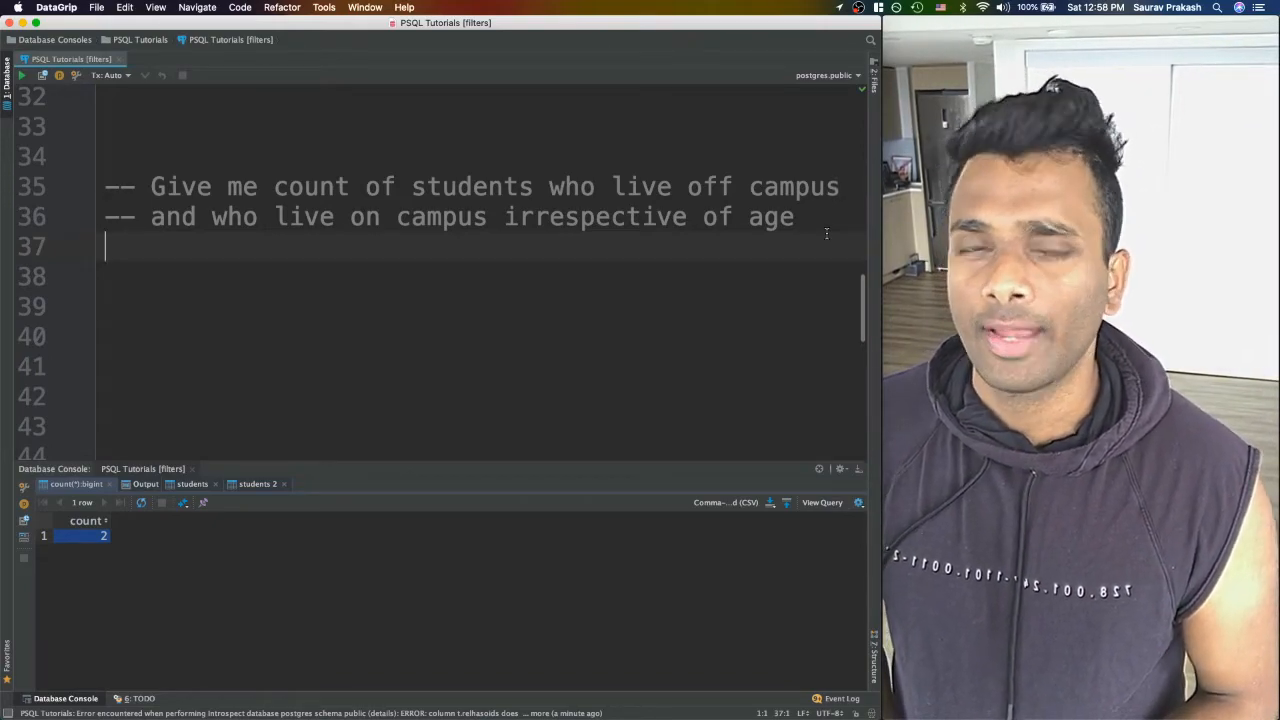
Run select lives_on_campus, count(*) from students group by lives_on_campus; and check the 2 and 4 rows.
text(S)
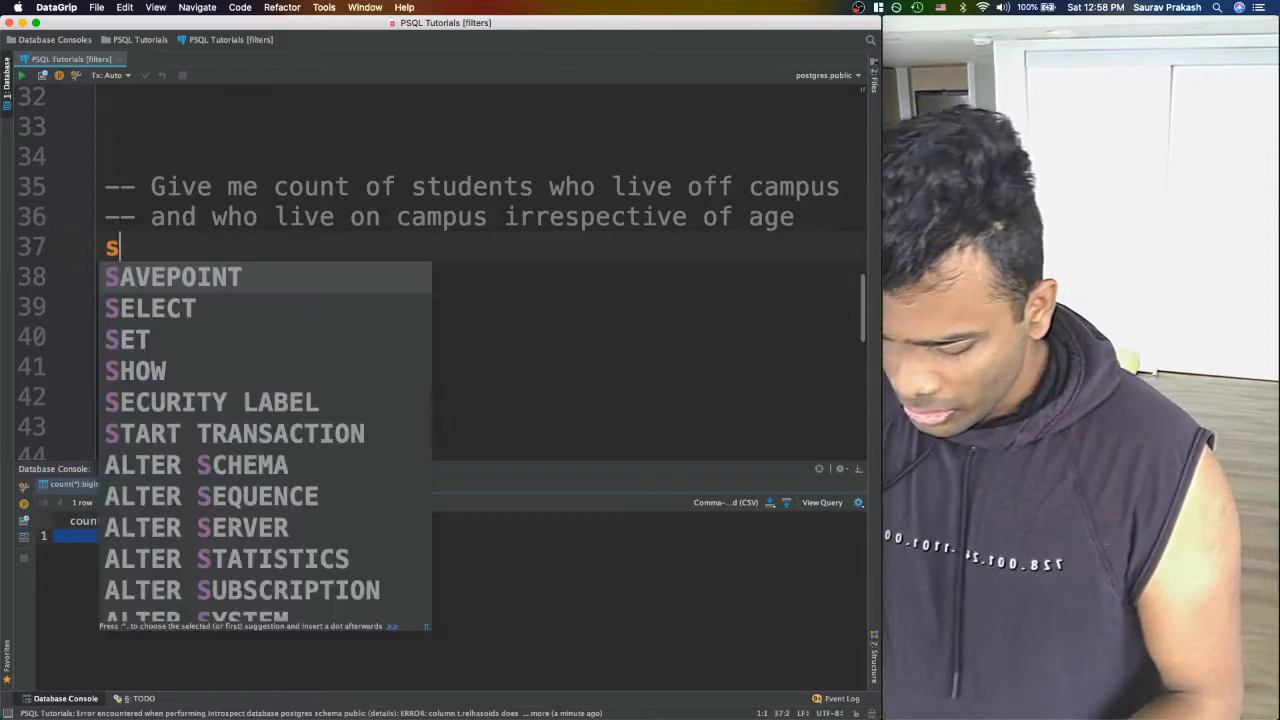
text(elect)
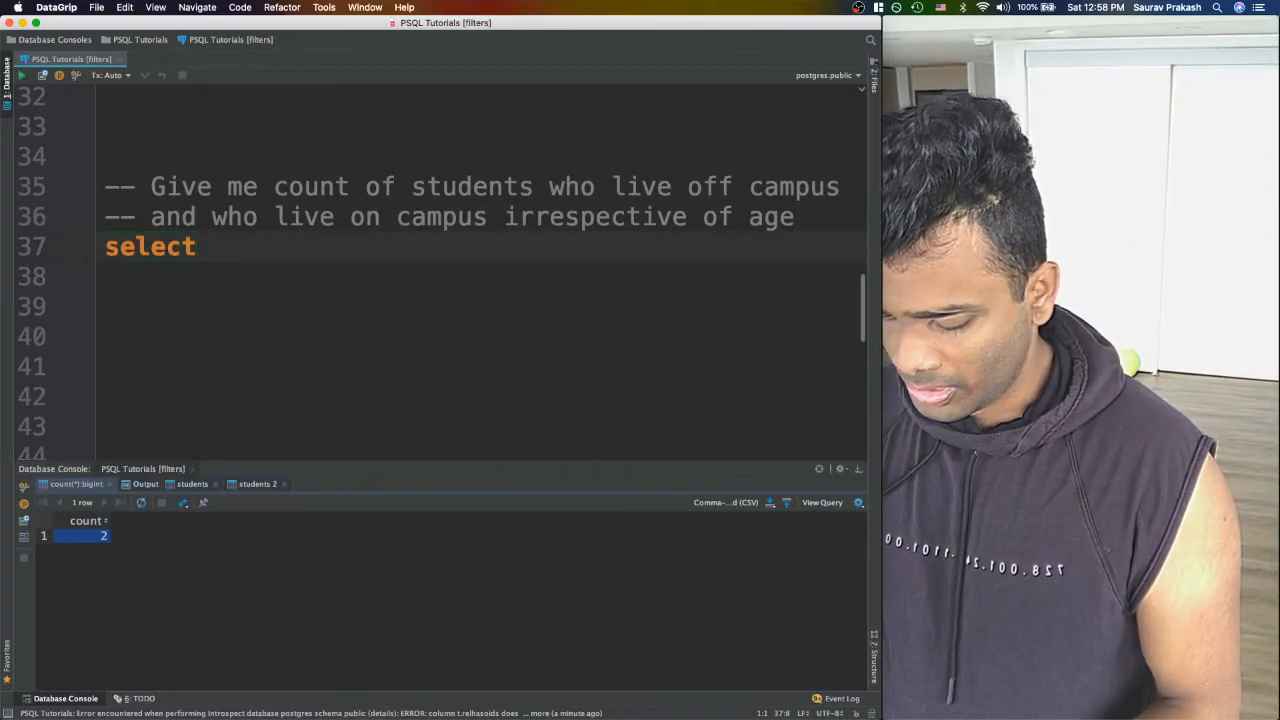
text(lives_on_campus, count)
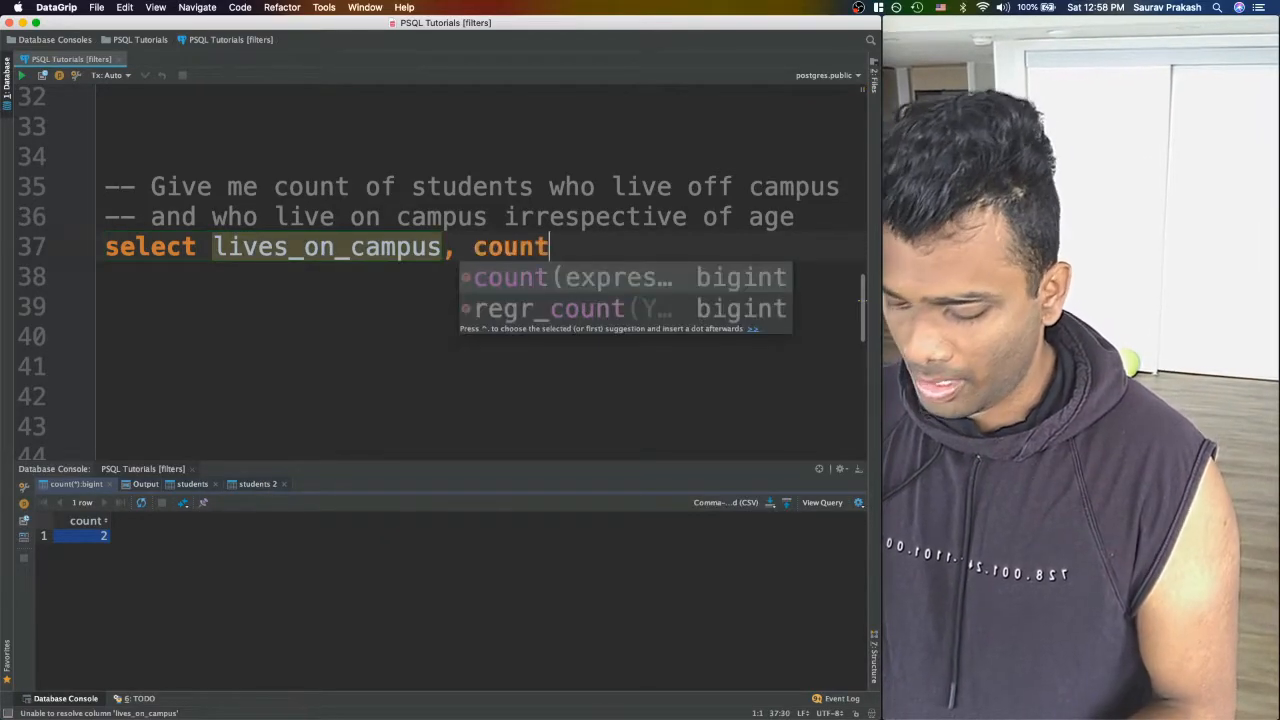
text((*))
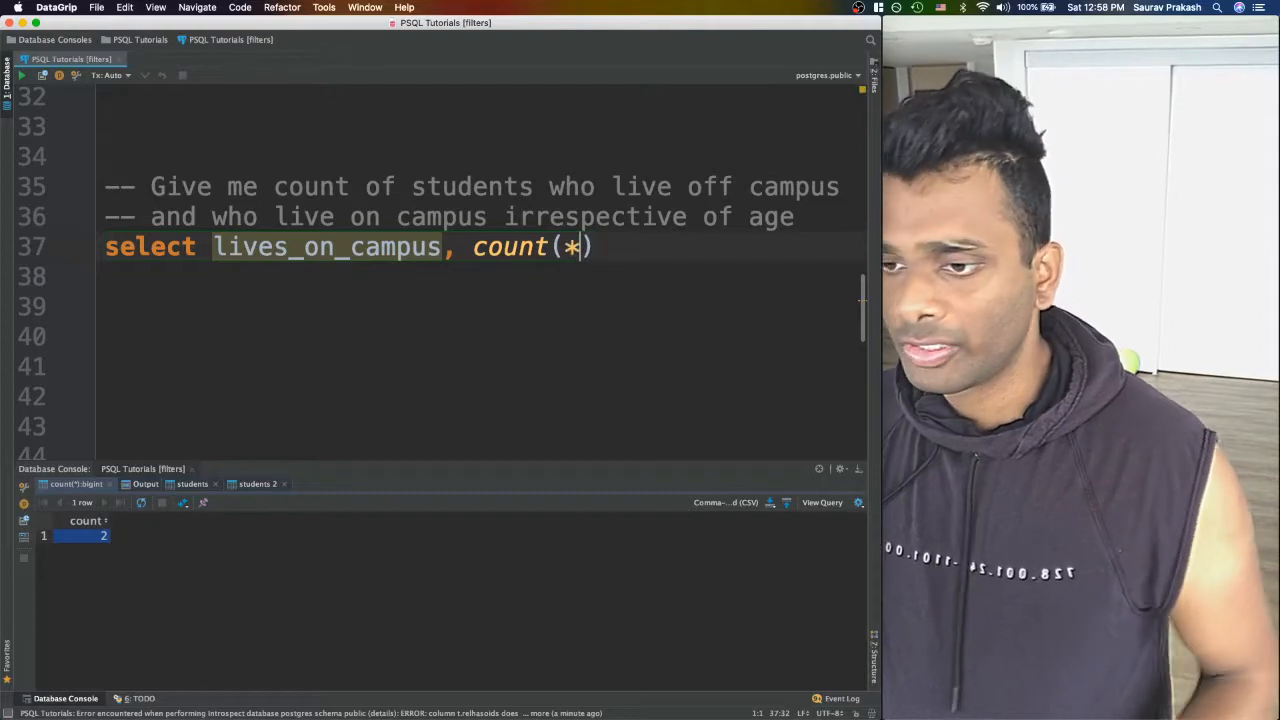
text(from)
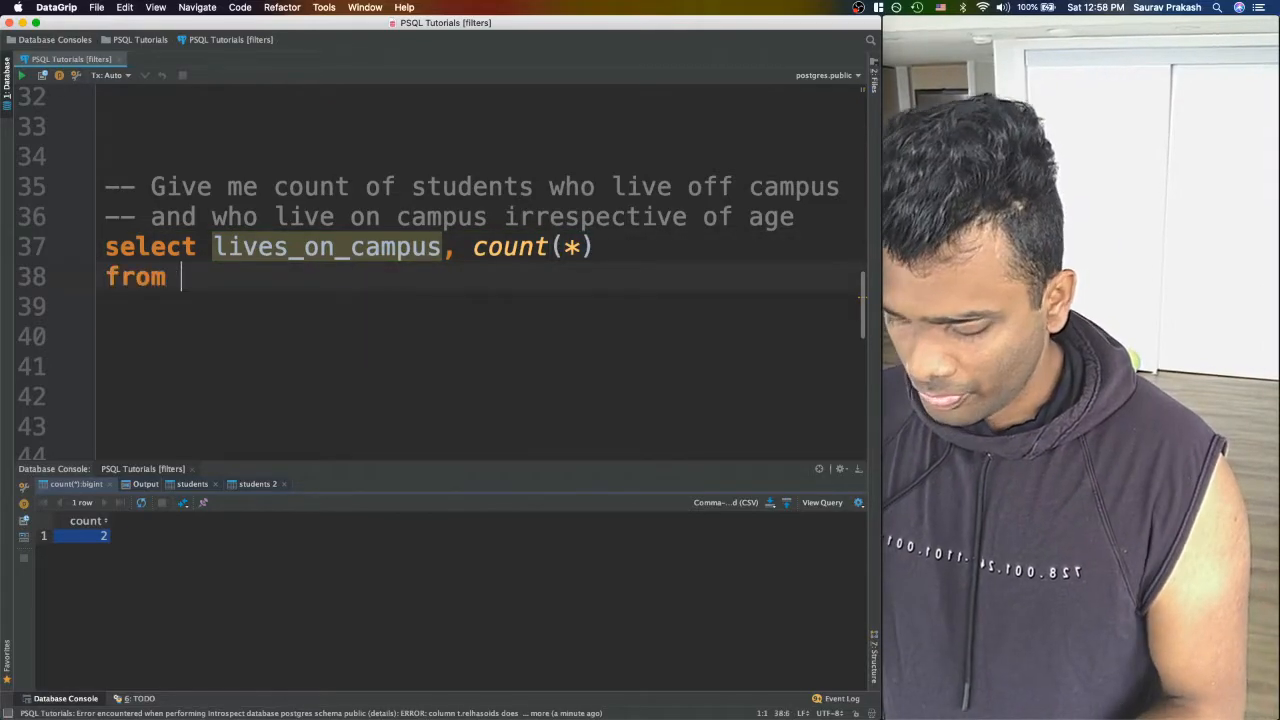
text(students)
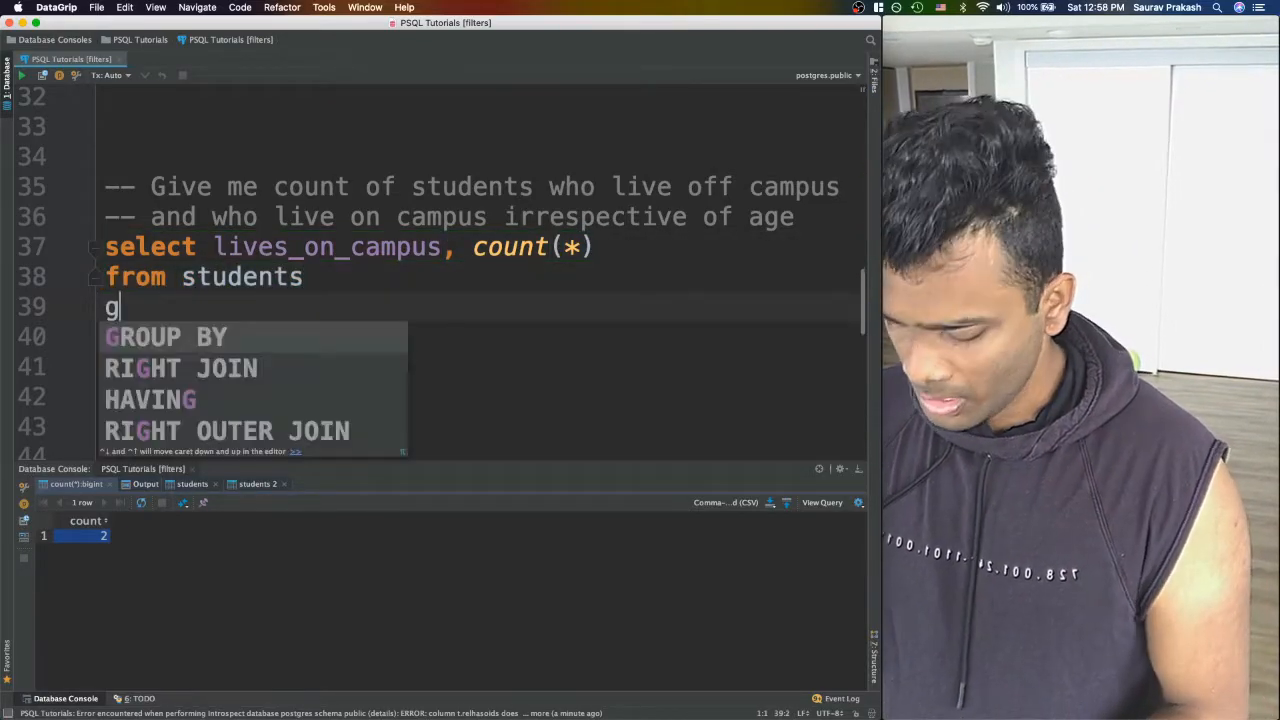
text(roup by)
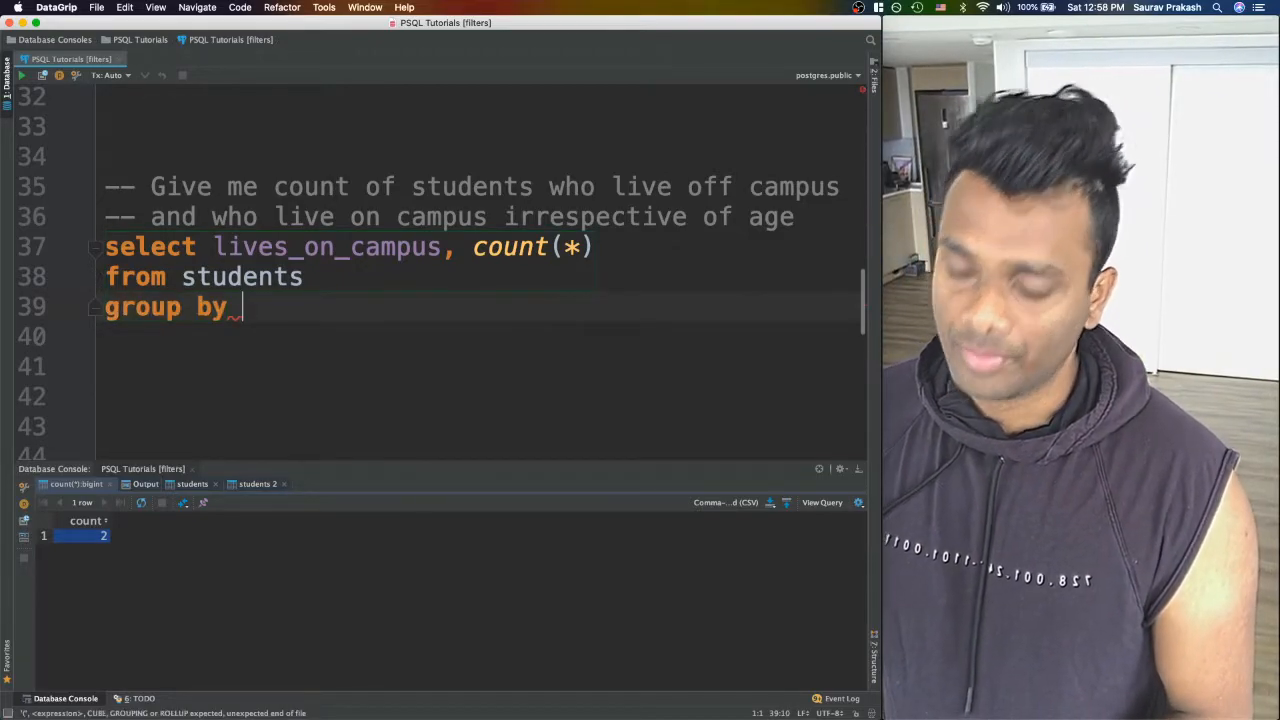
text(lives_on_campus;)
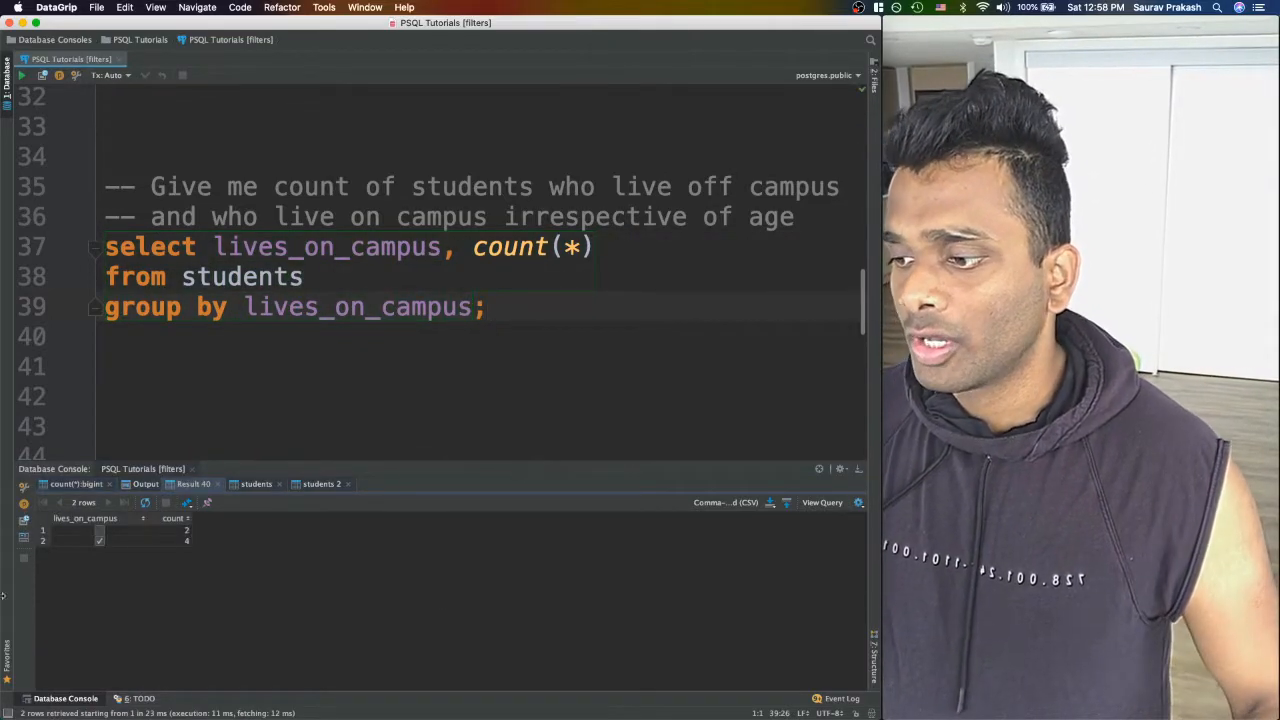
click(180, 530)
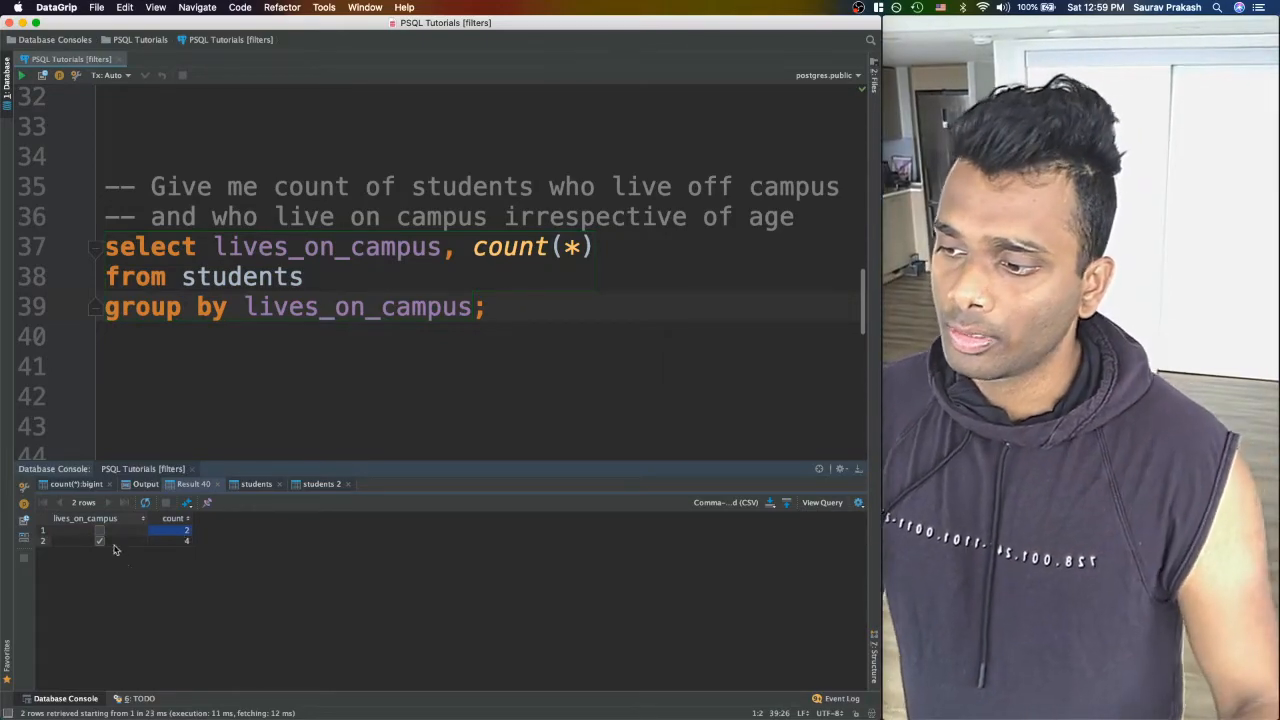
click(120, 540)
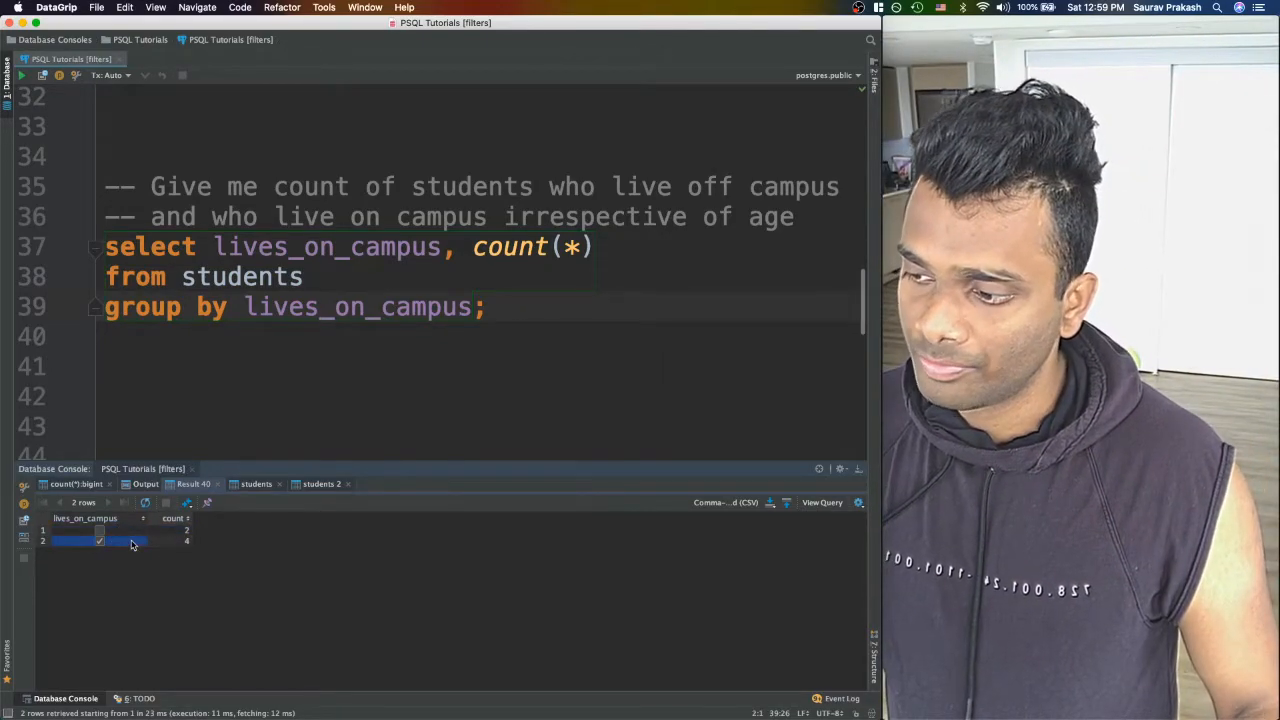
Write the comment requesting on- and off-campus counts for ages 10–20 and 21–30.
scroll(down, 3)
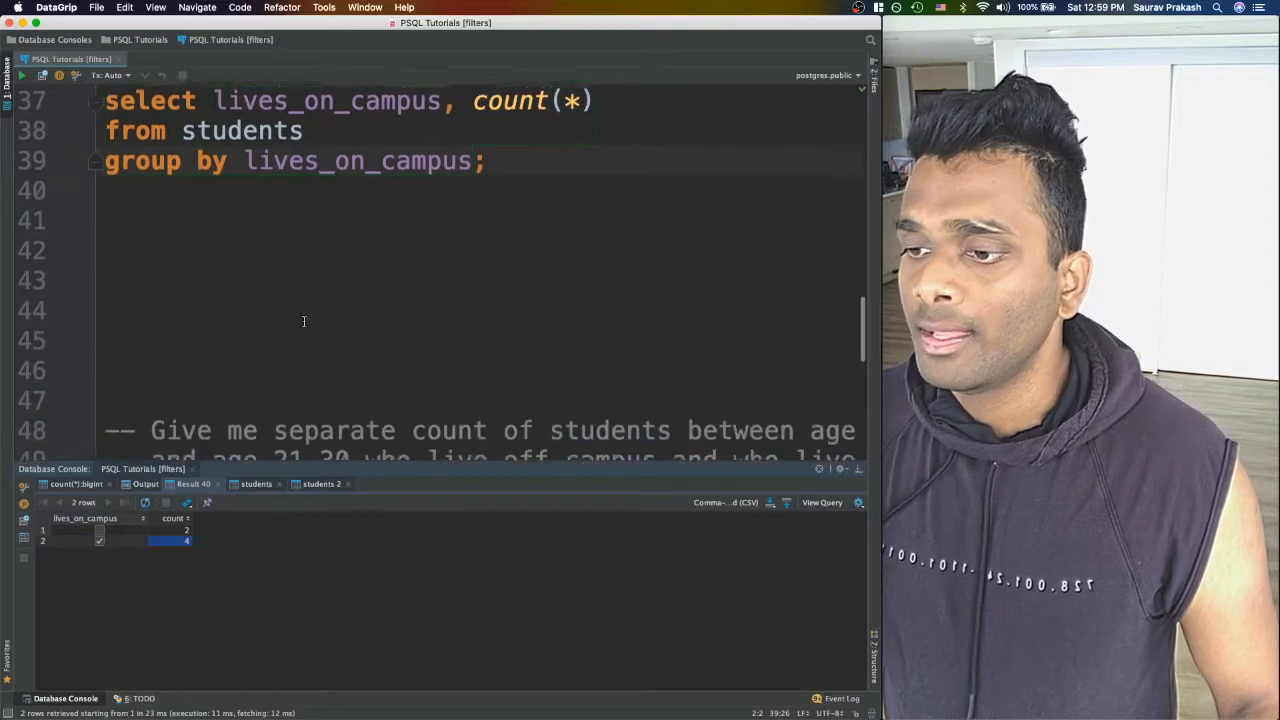
scroll(down, 3)
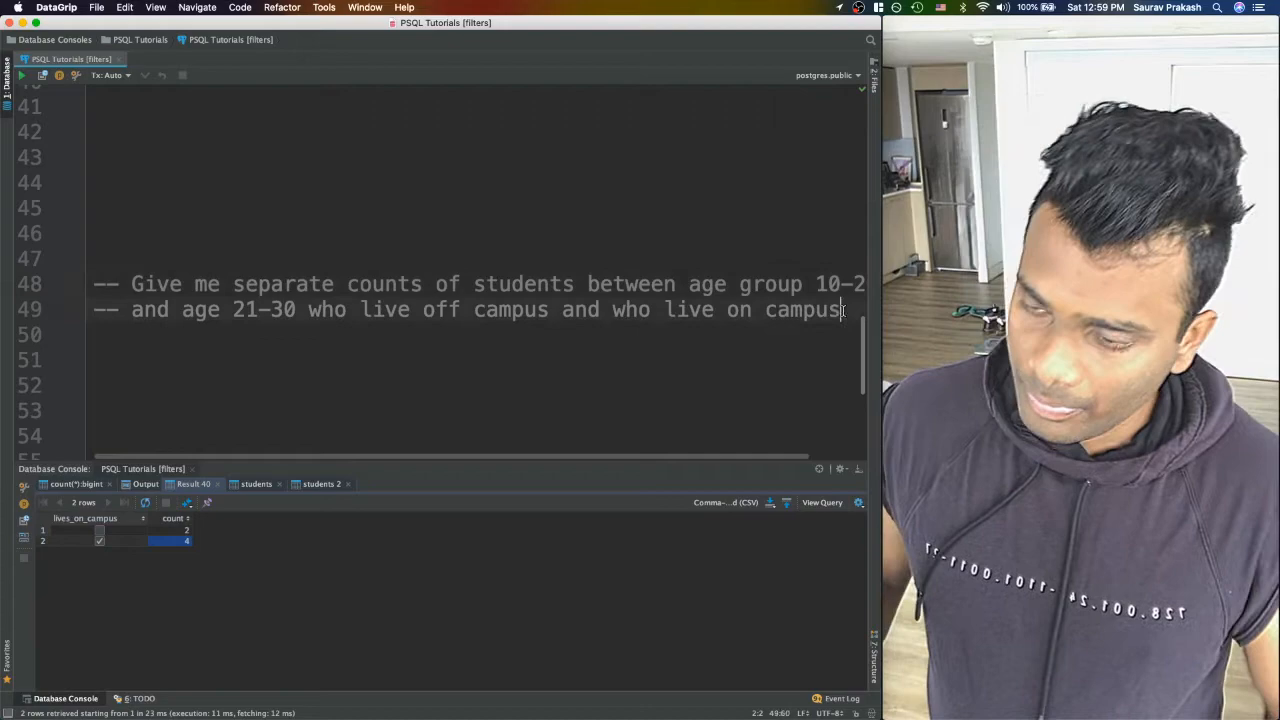
key(enter)
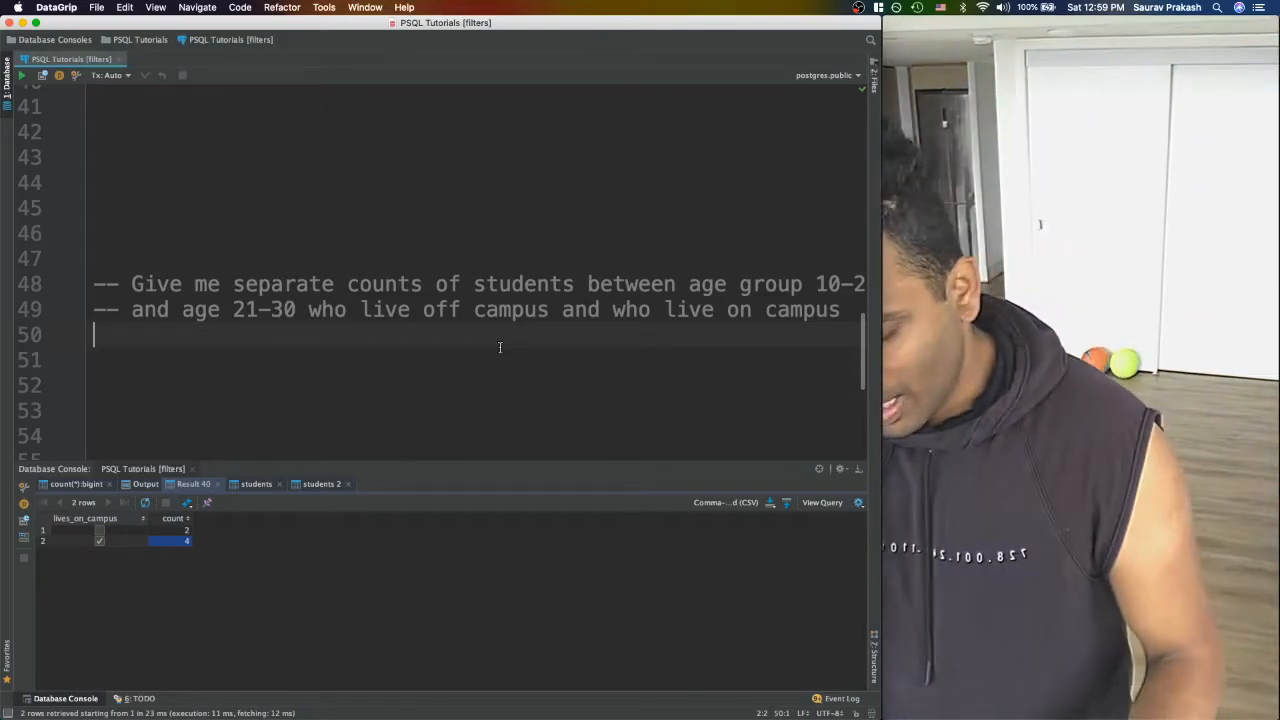
Type select count(*) from students group by lives_on_campus;.
text(select count)
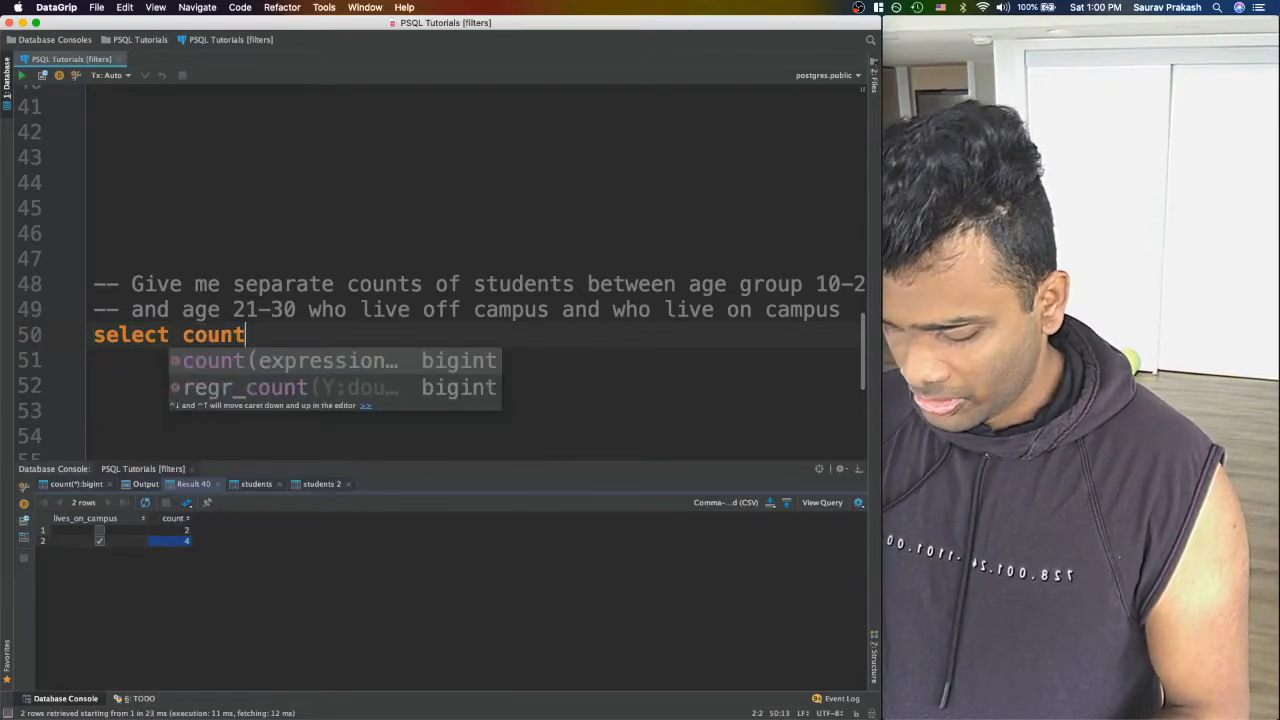
key(Tab)
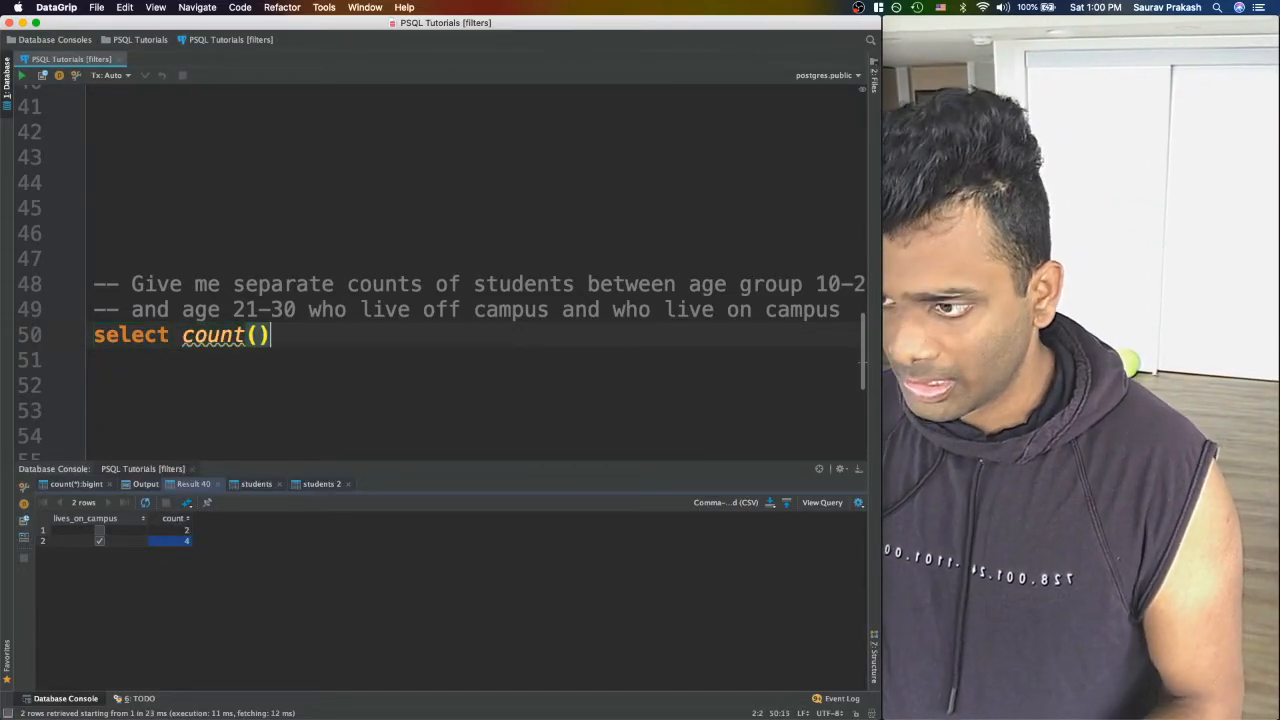
text(*)
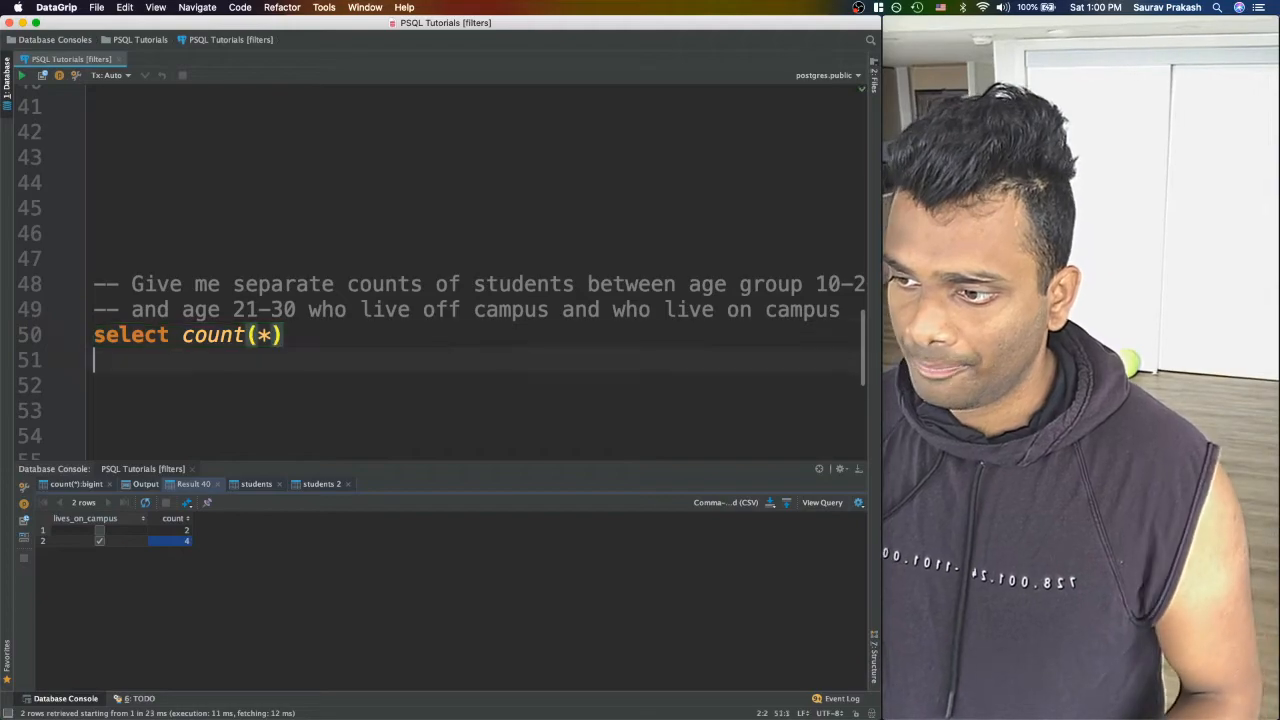
text(from st)
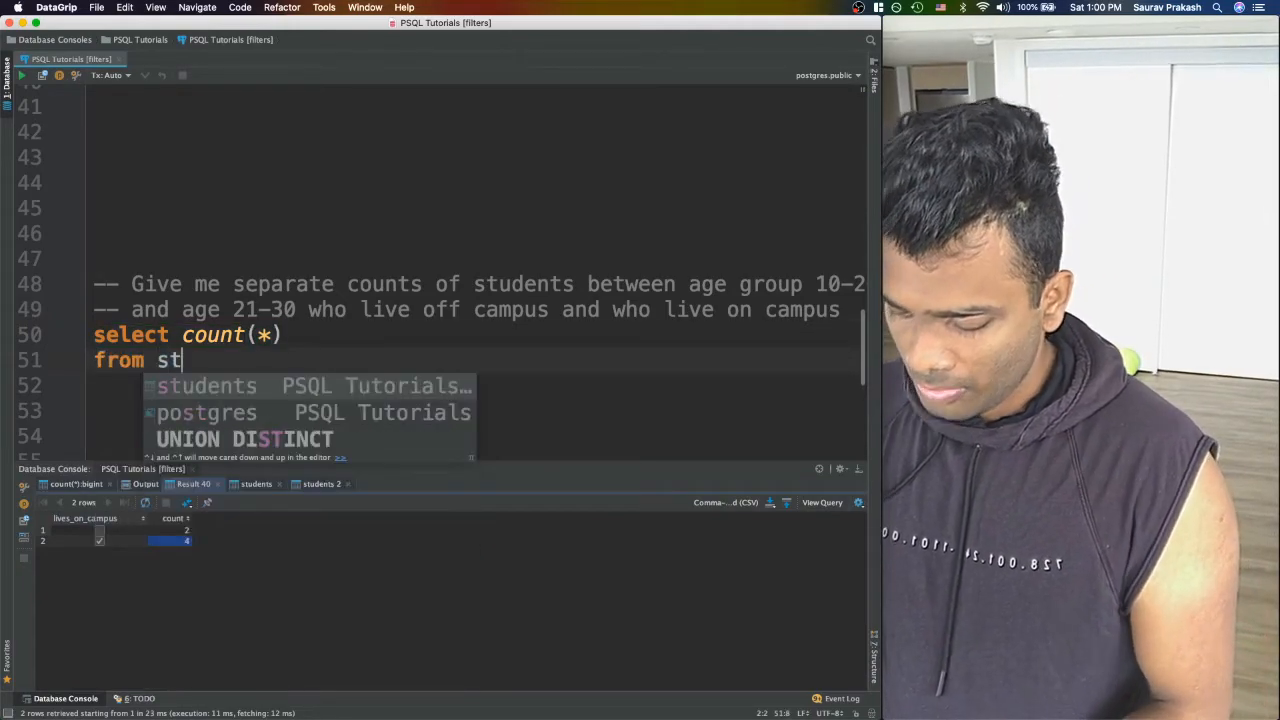
text(students)
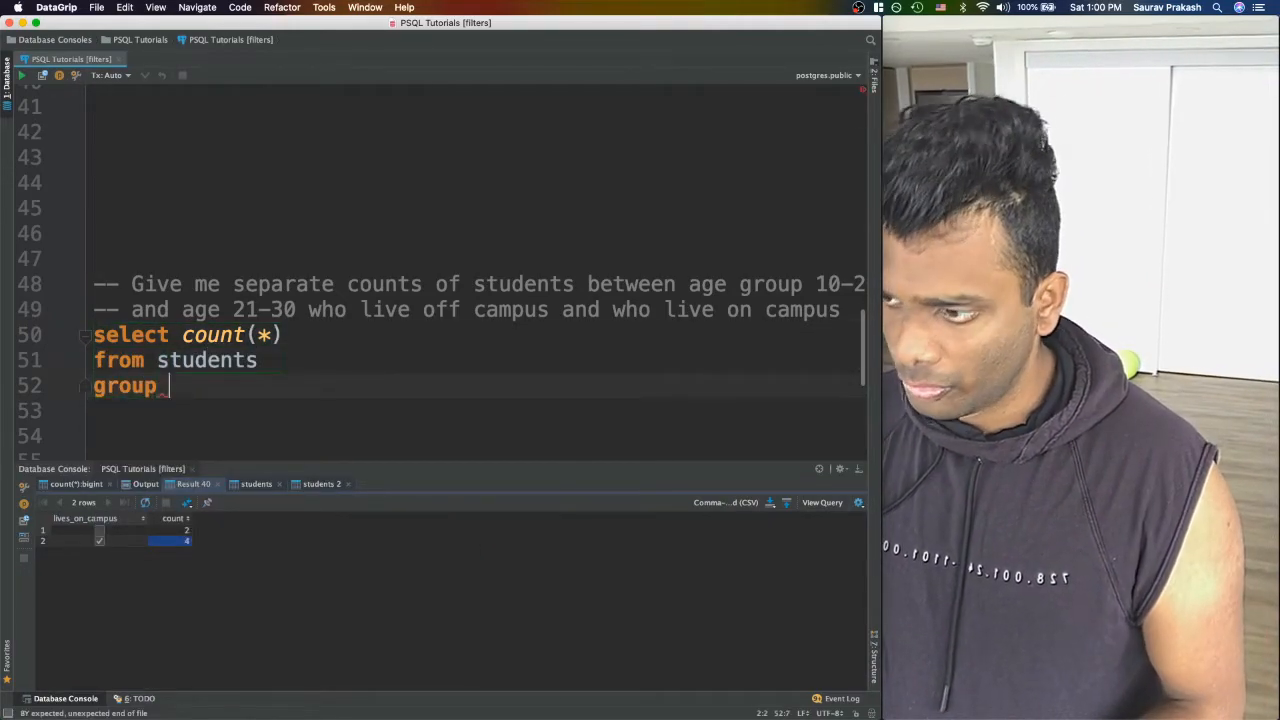
text(by)
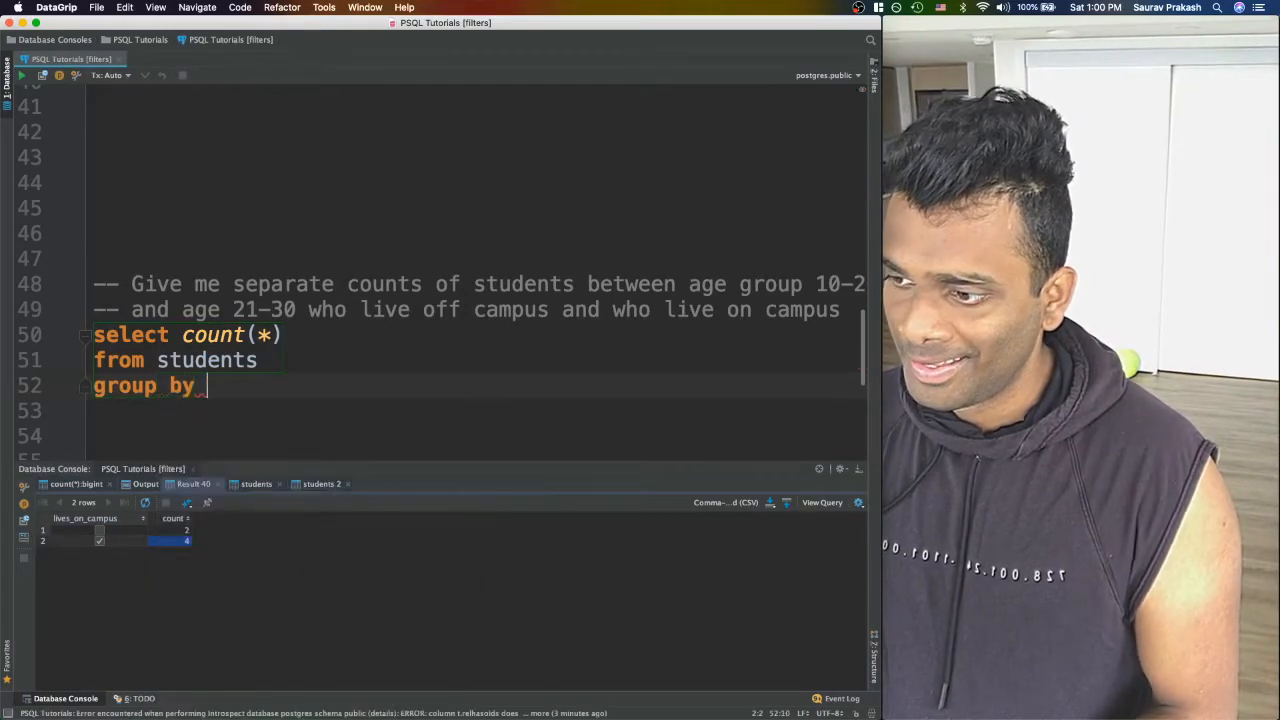
text(lives_on_campus)
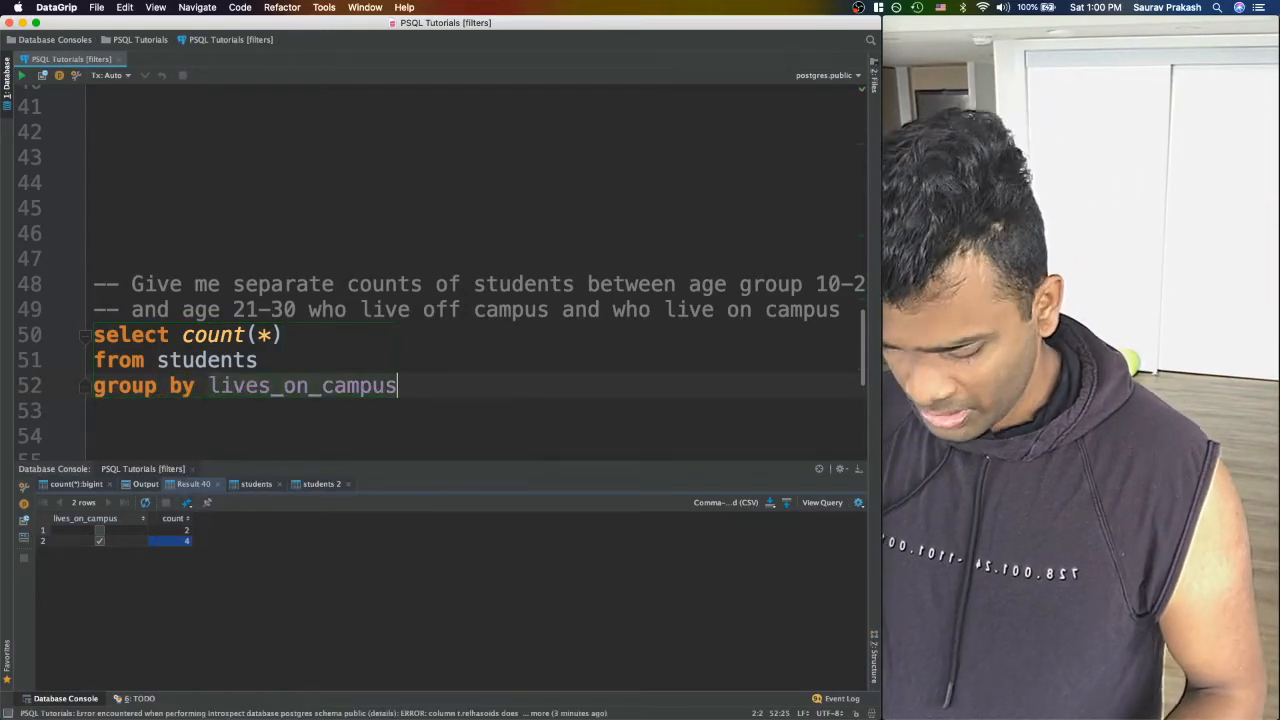
text(;)
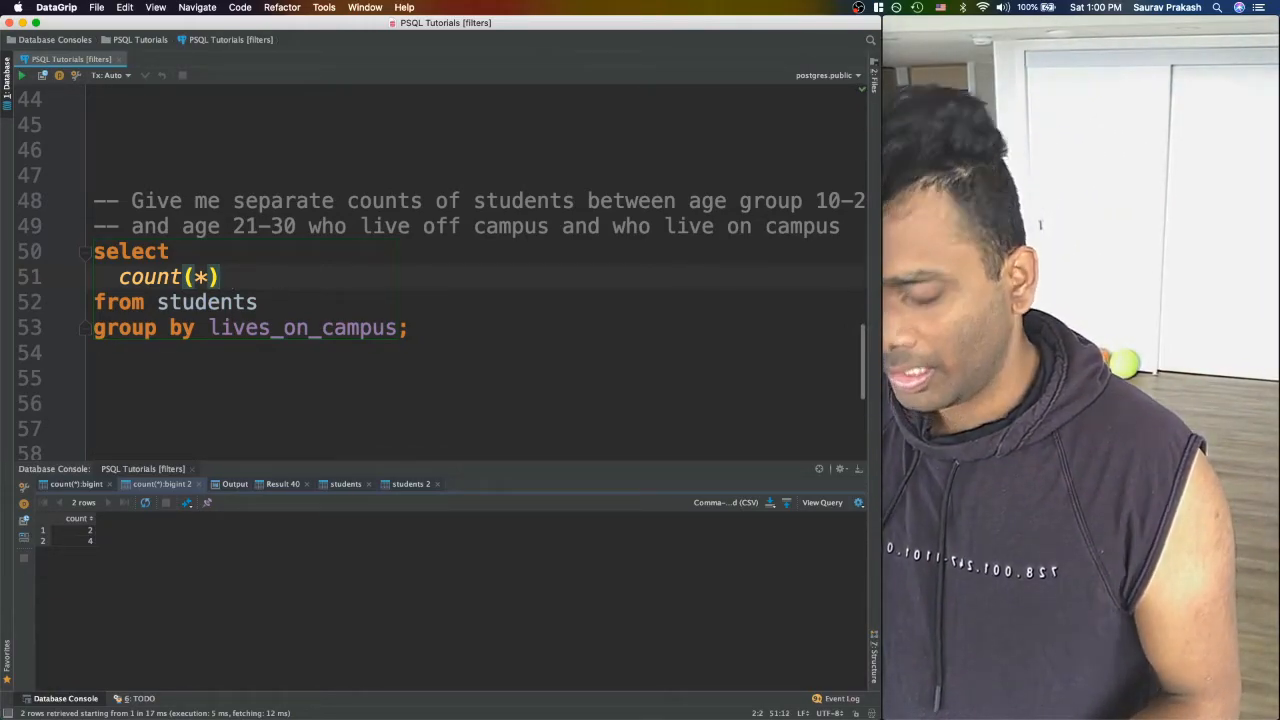
Add FILTER (WHERE age BETWEEN 0 AND 20) to the count and run it, returning 1 and 3.
text(F)
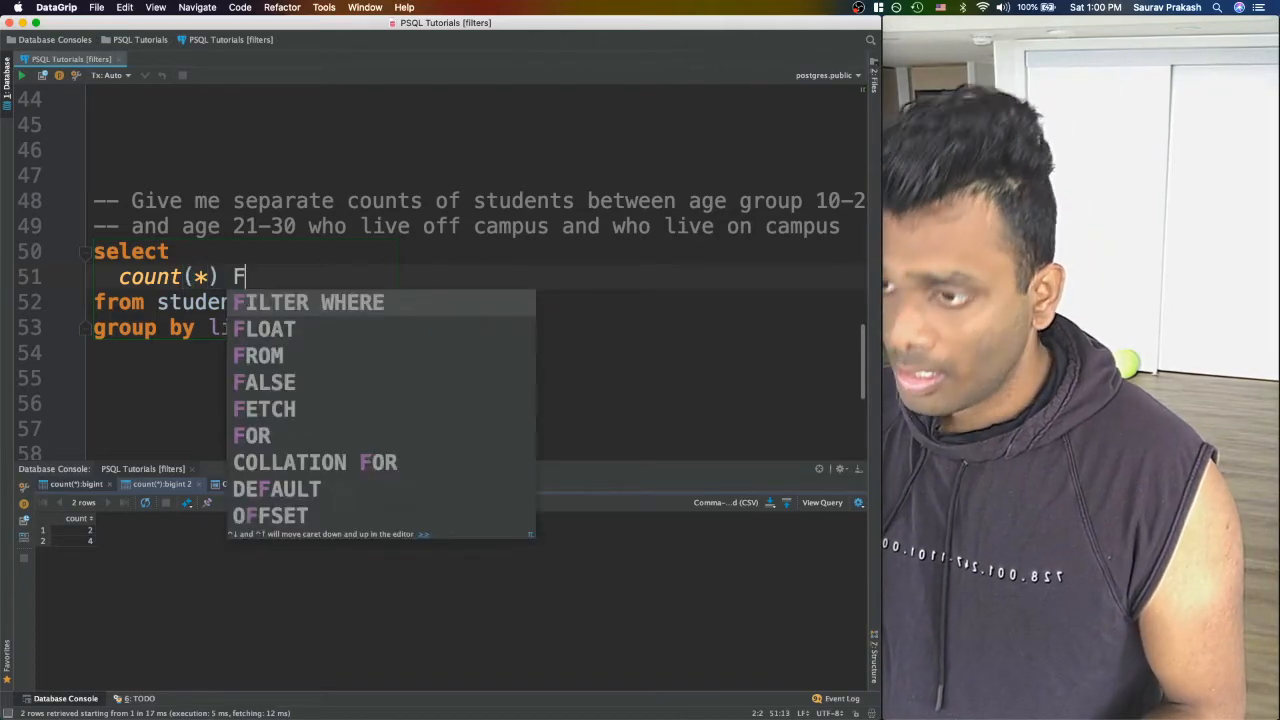
text(ILTER (WHERE)
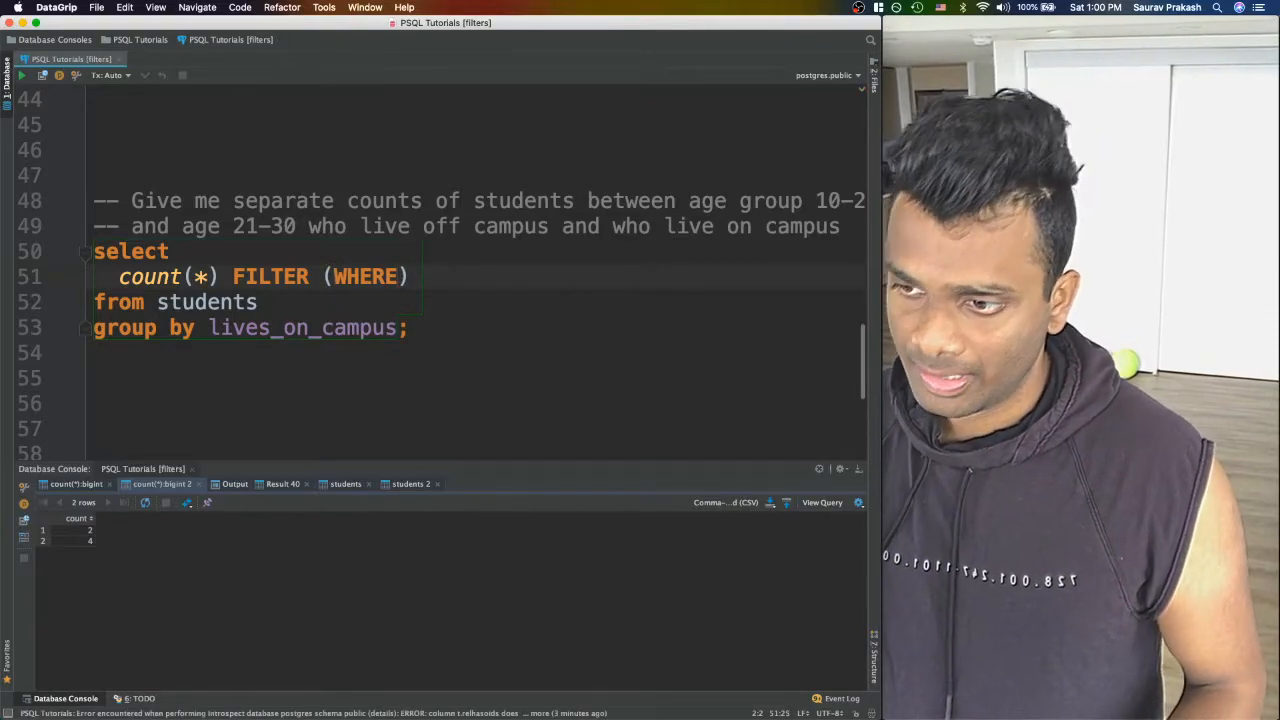
text(age)
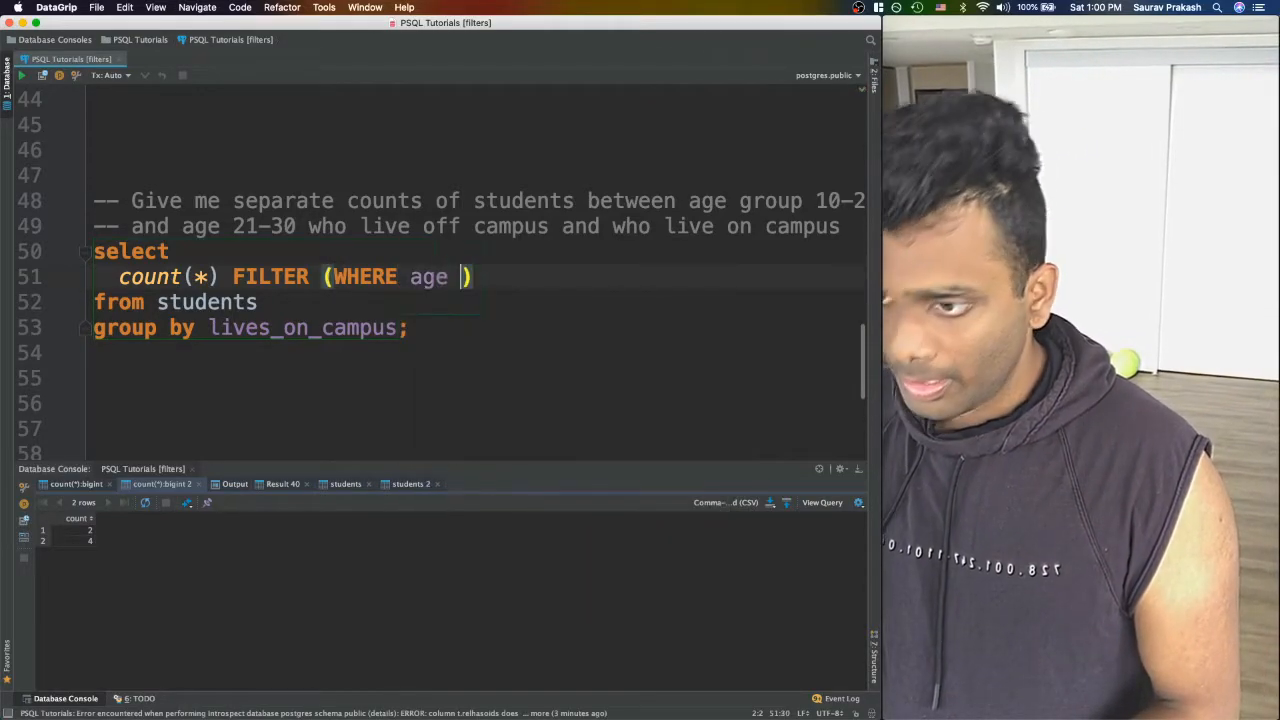
text(between  0 and)
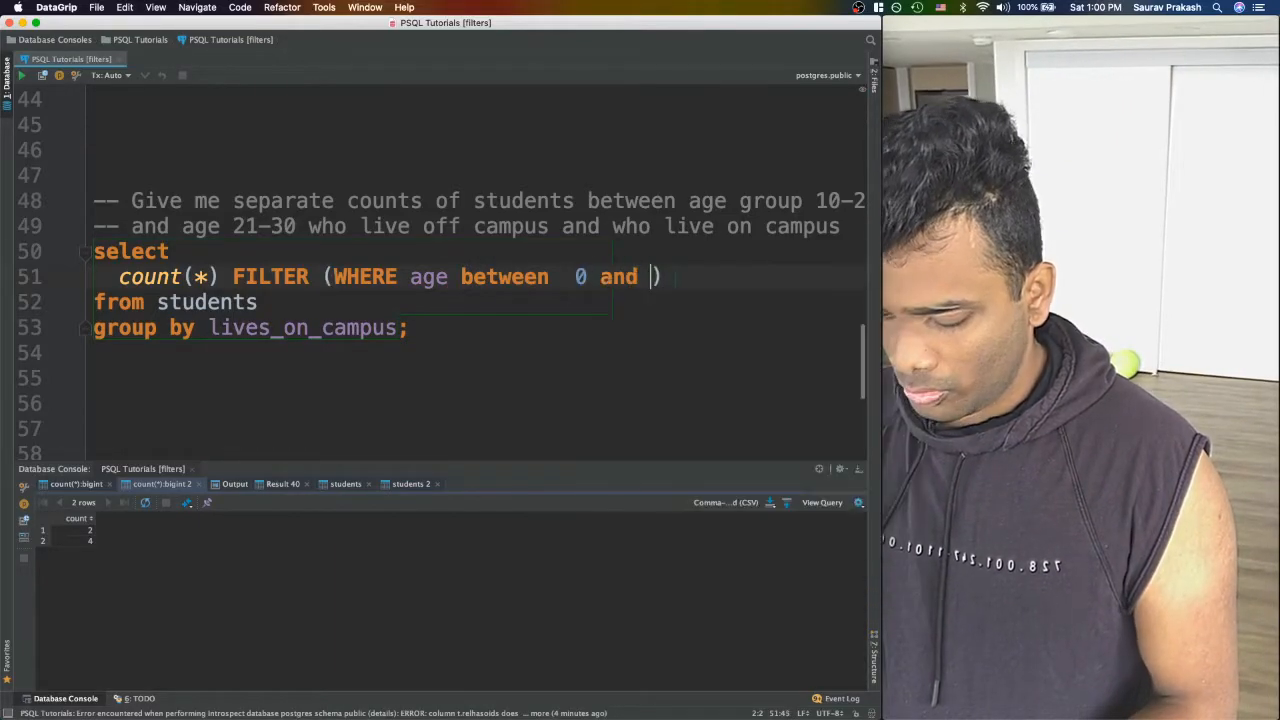
text(20)
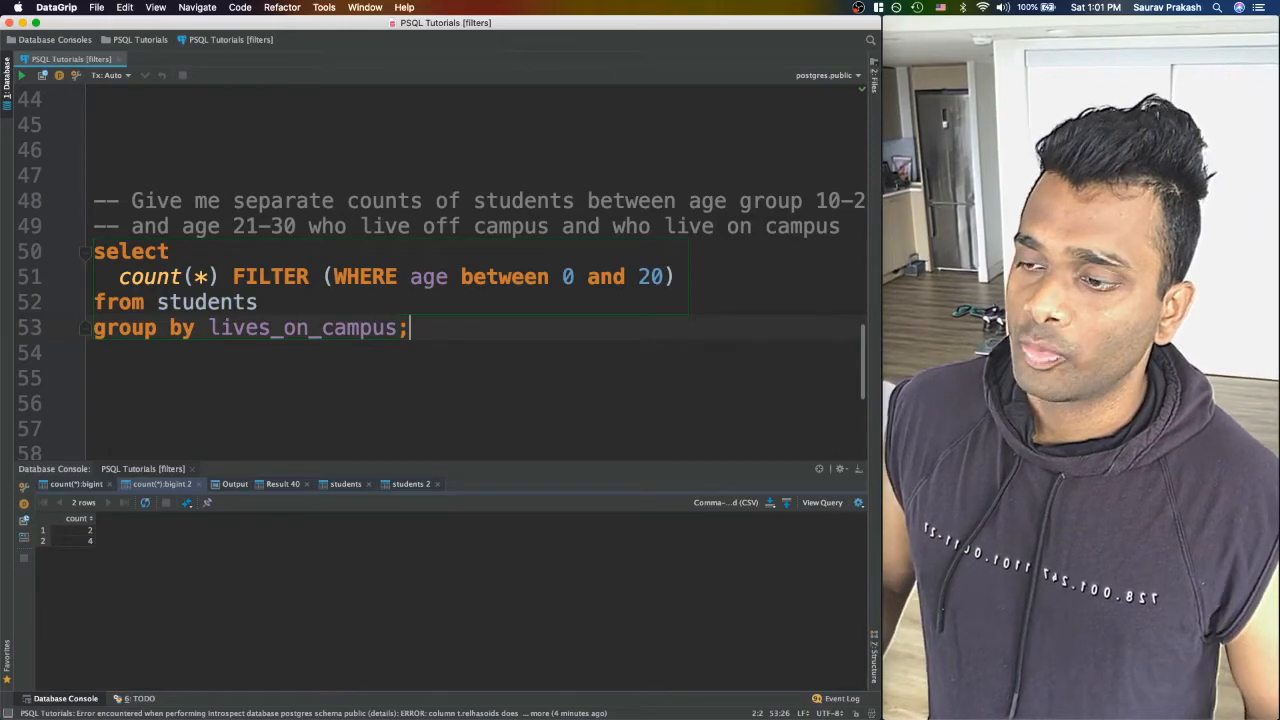
double_click(504, 277)
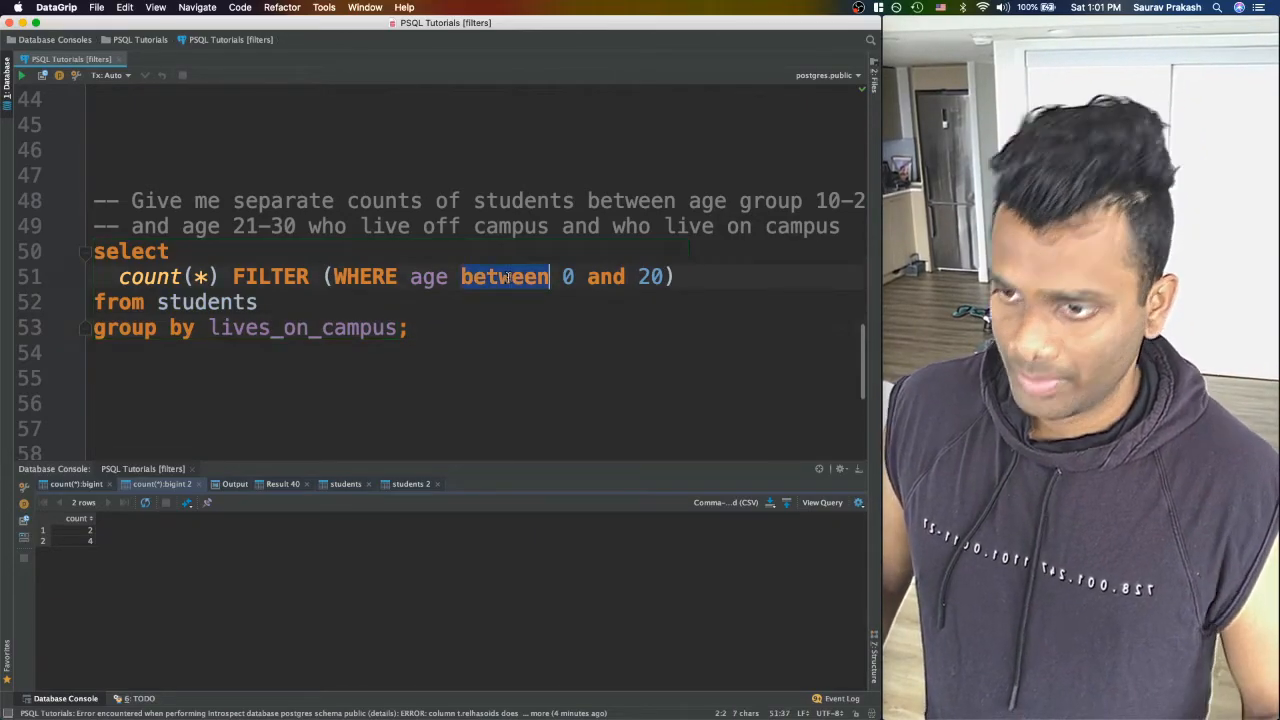
text(>)
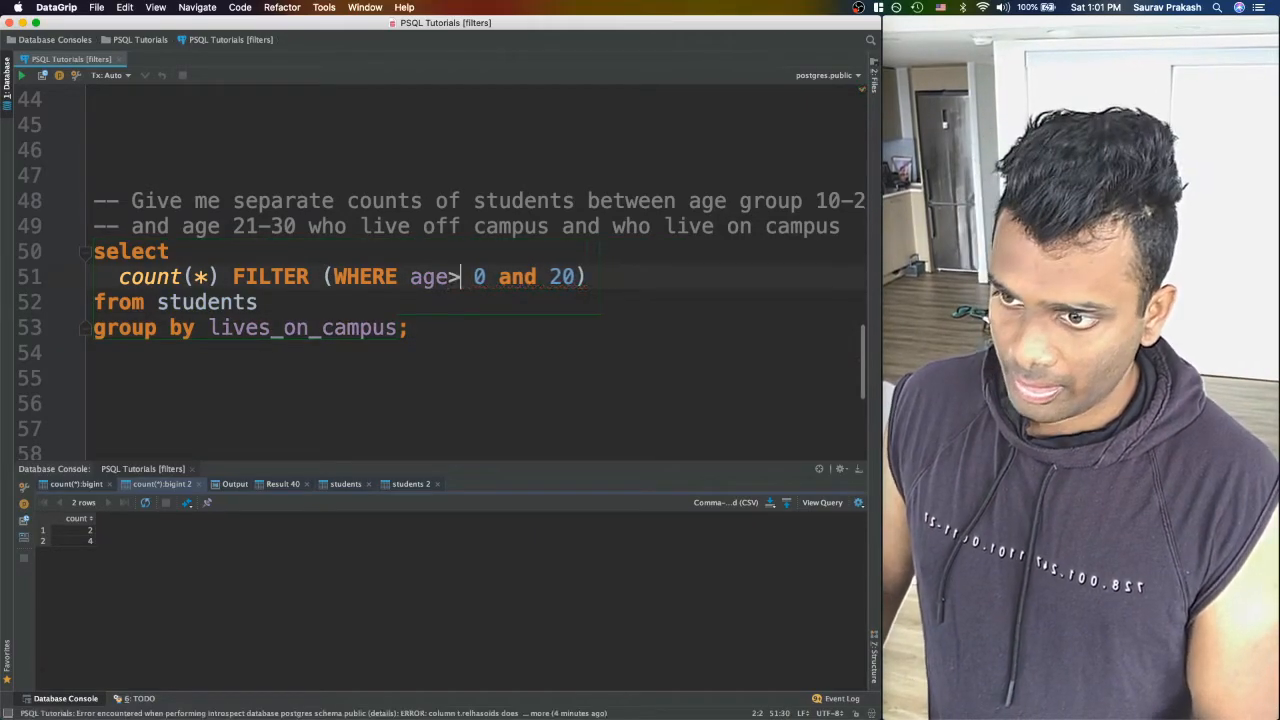
text(=)
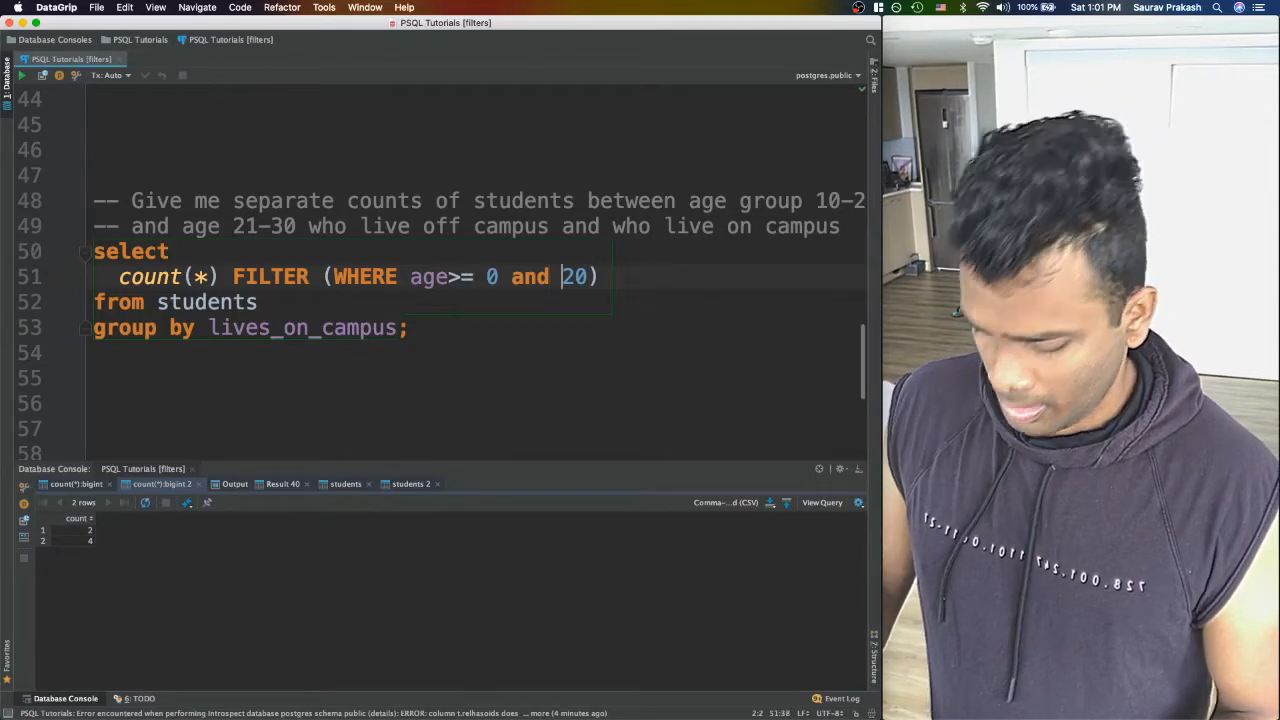
text(age<)
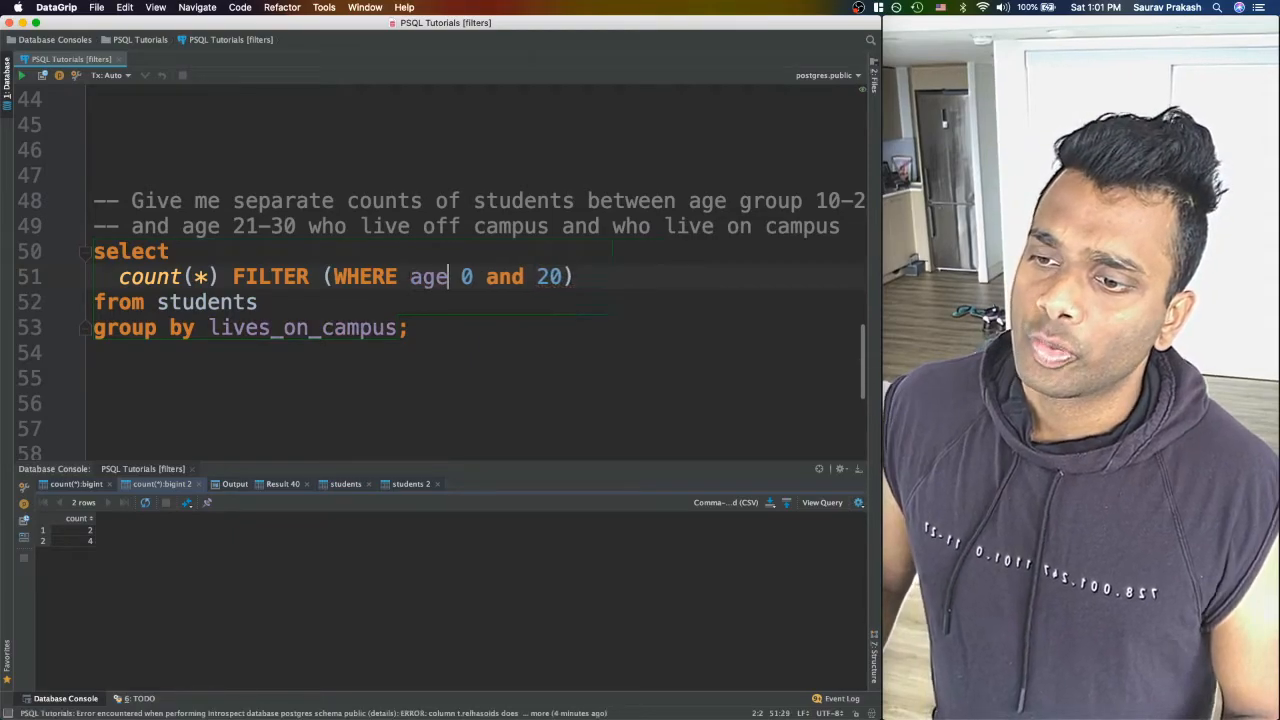
text(between)
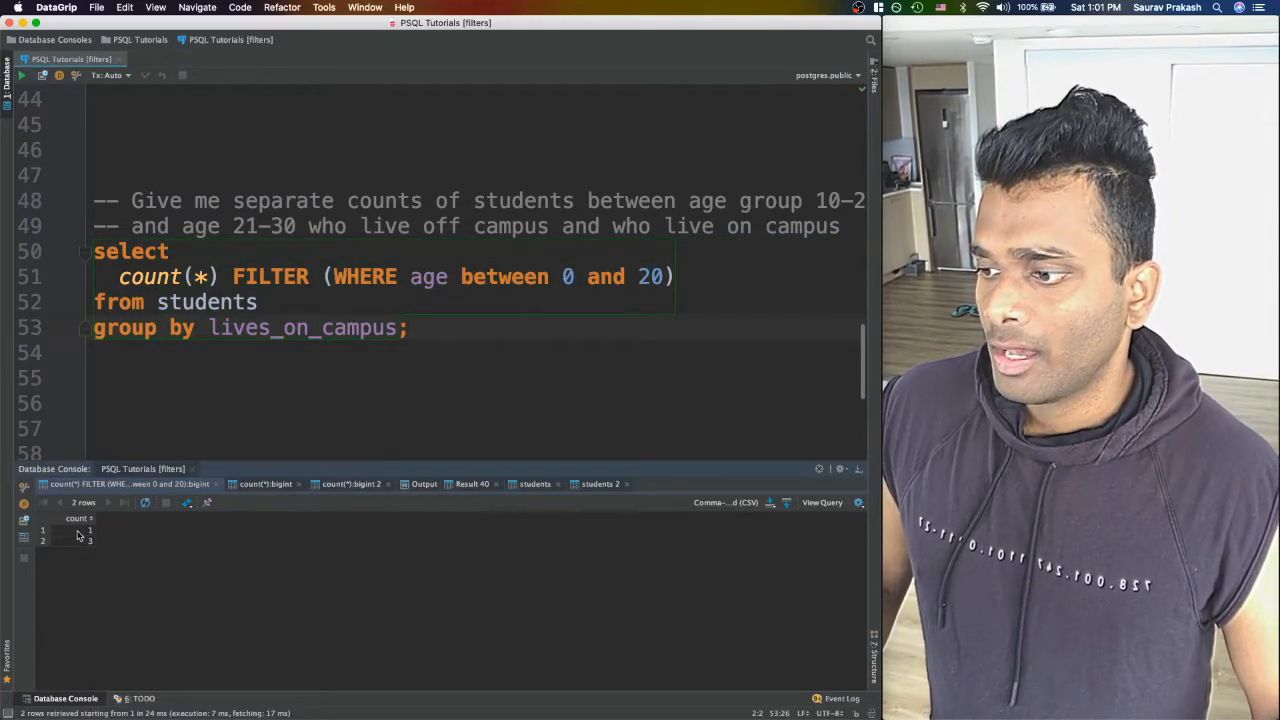
Add lives_on_campus to the SELECT list, rerun for counts 1 and 3, and duplicate the FILTER count line.
click(90, 540)
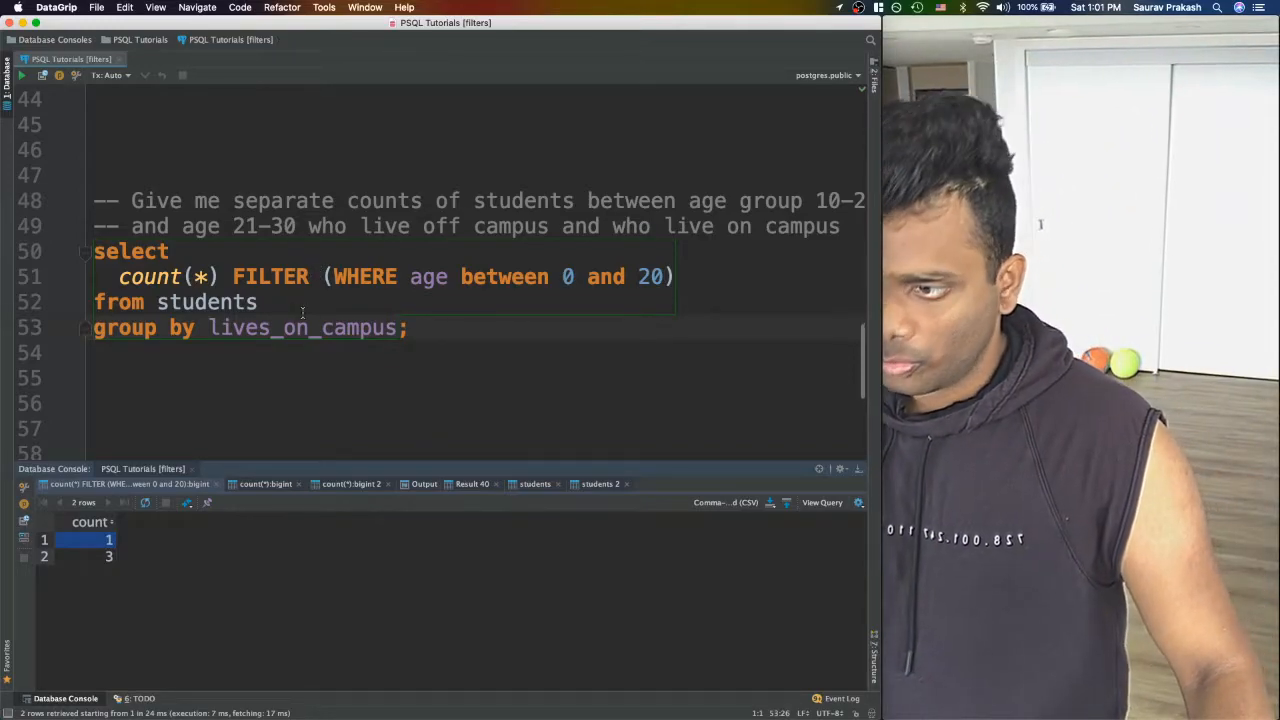
double_click(301, 327)
text( lives_on_campus,)
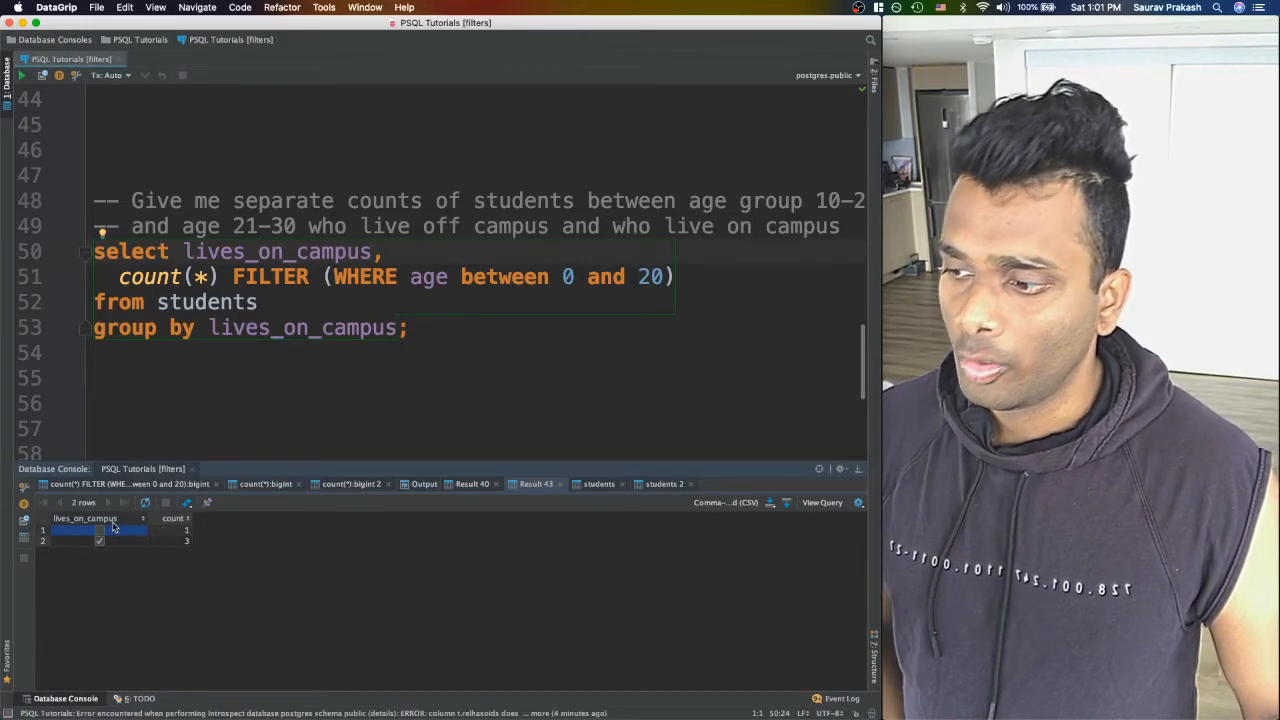
click(170, 541)
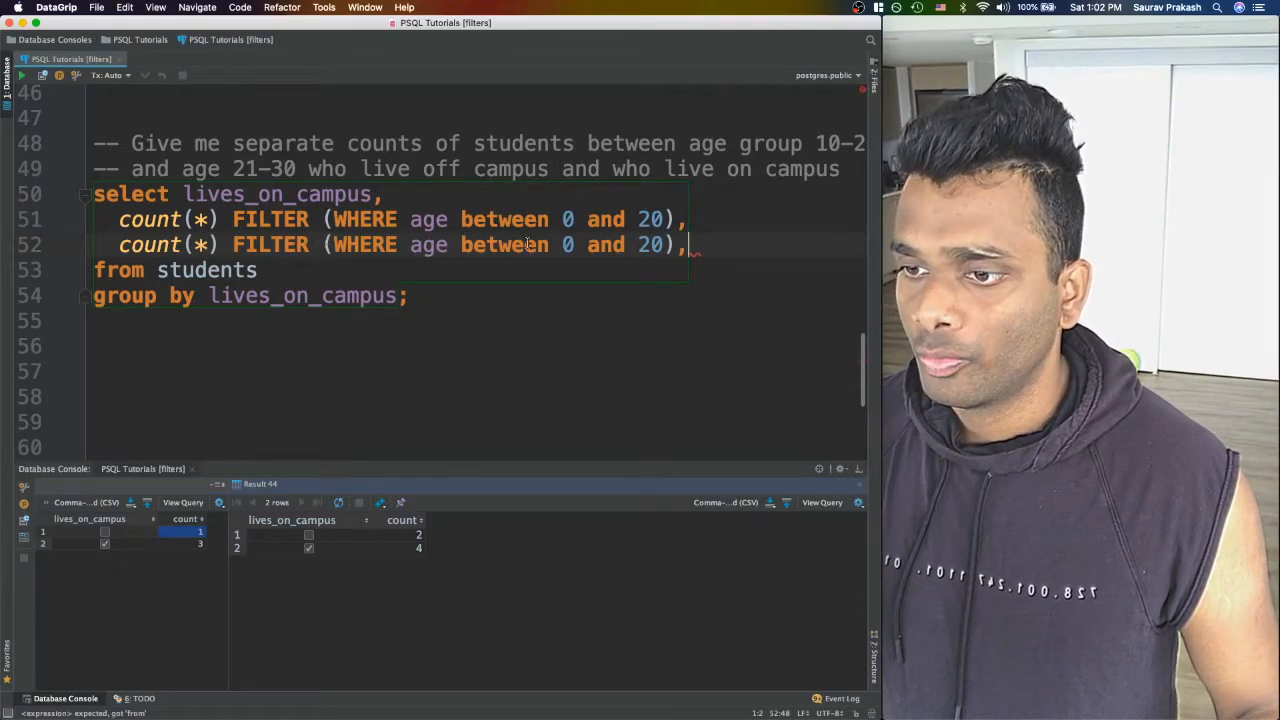
Change the second FILTER to ages 21–30, rerun, and inspect each residence's counts.
text(2)
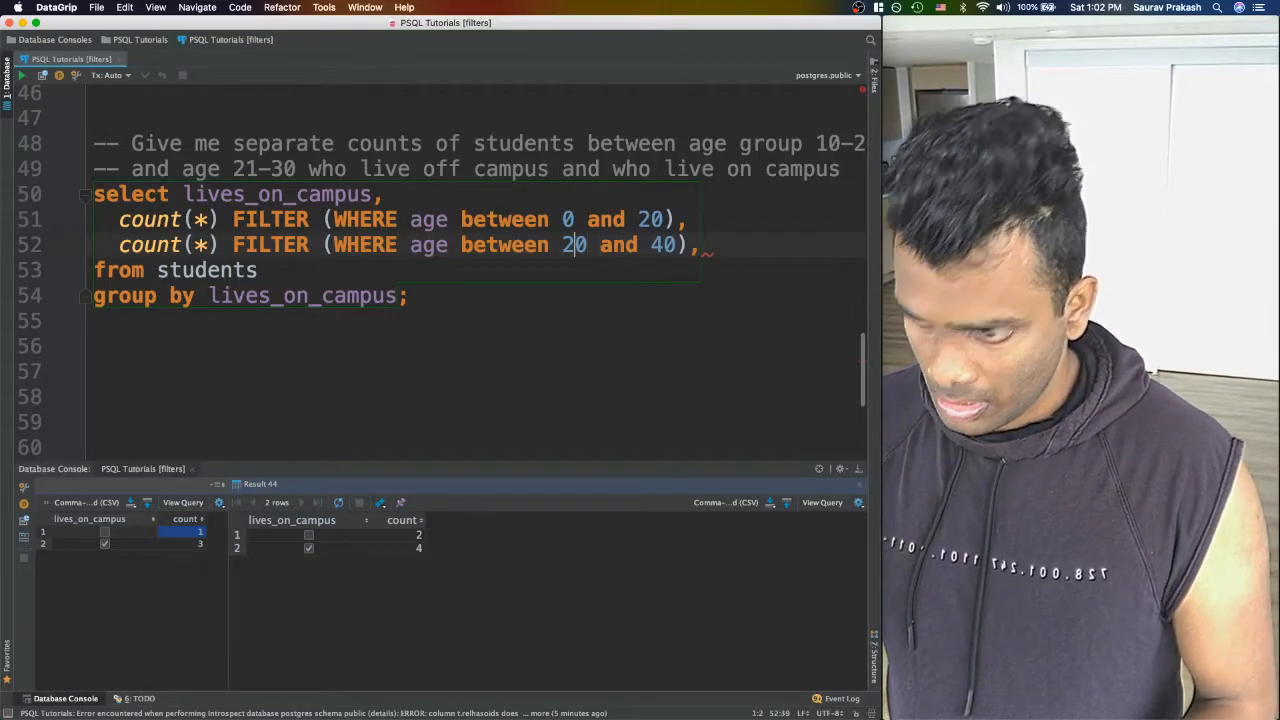
text(1)
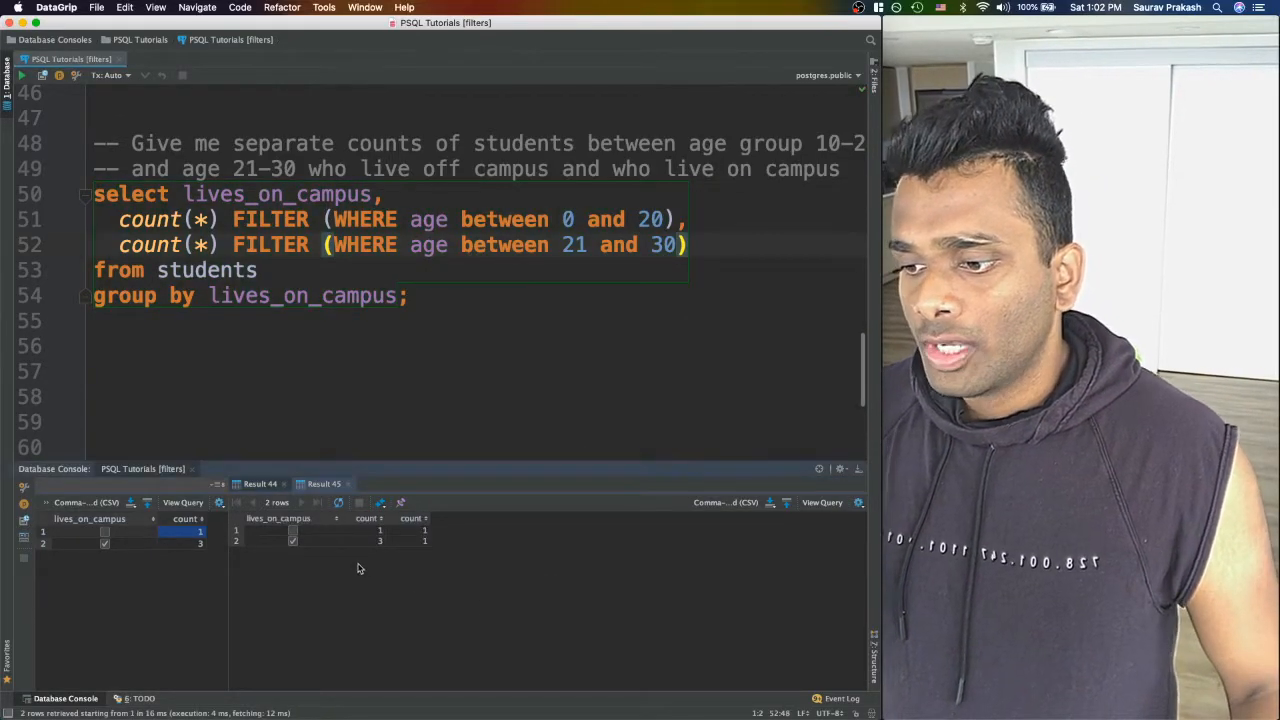
click(293, 531)
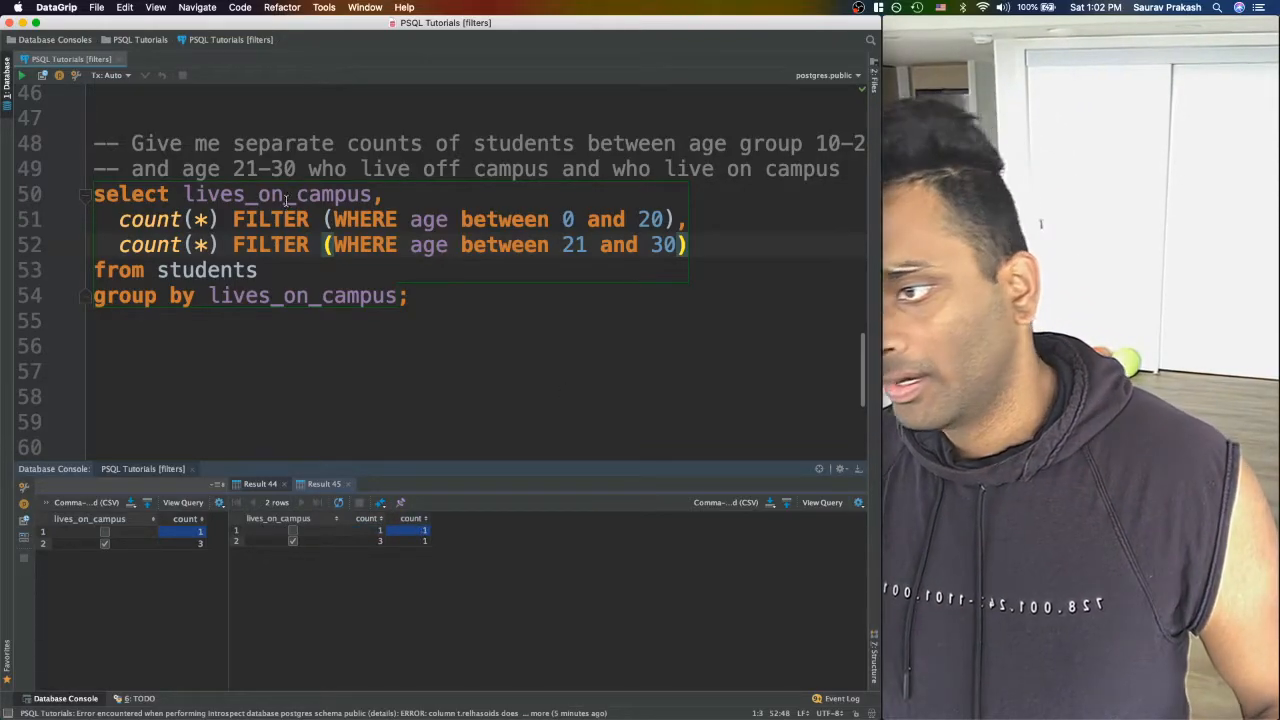
click(378, 541)
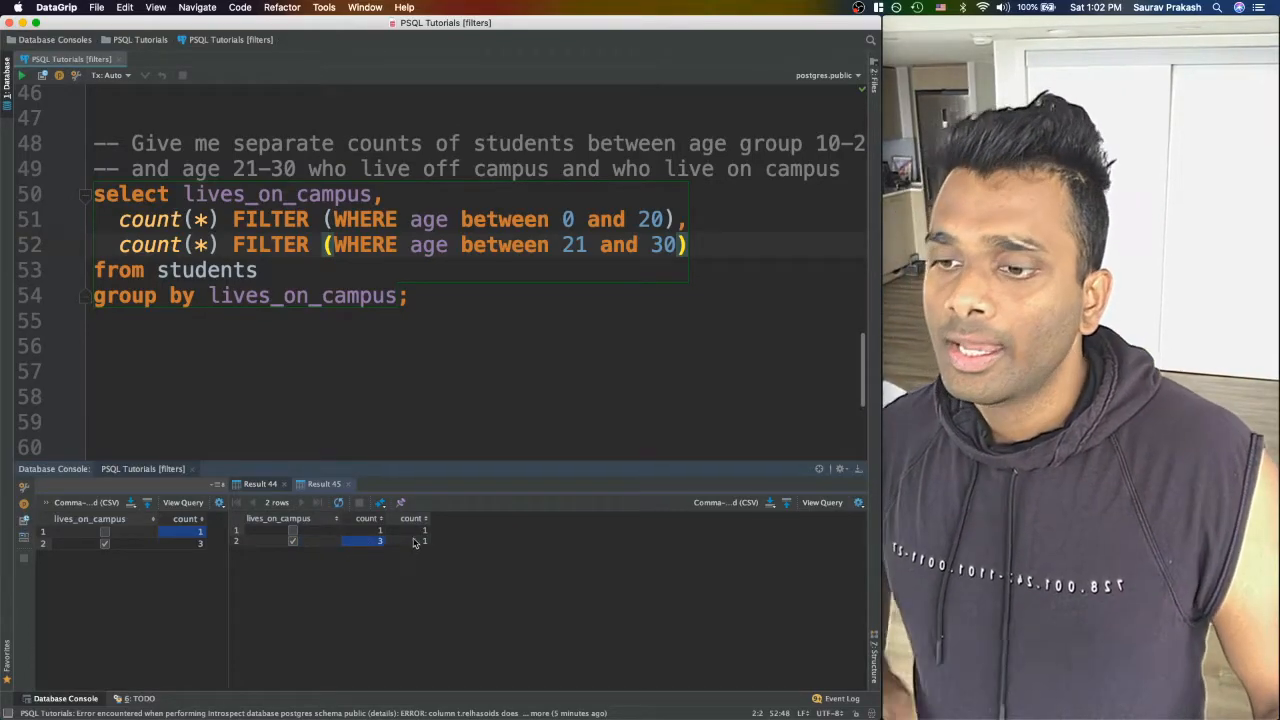
click(413, 541)
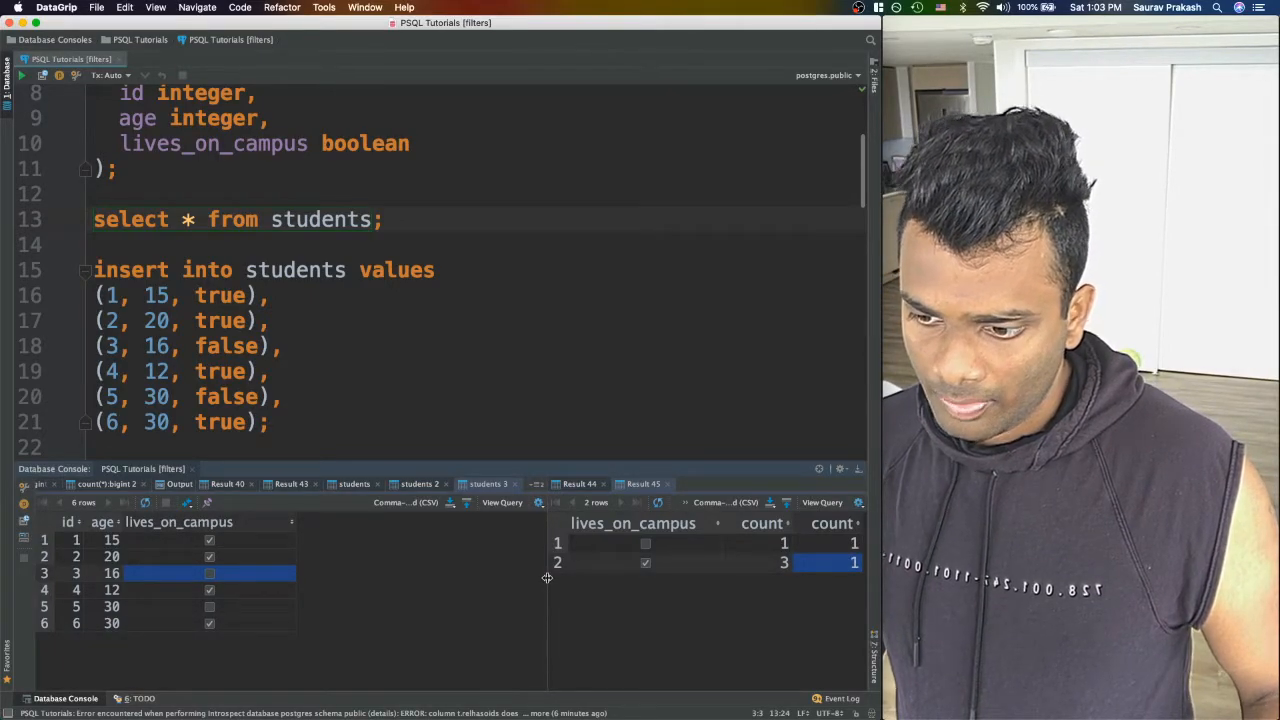
scroll(down, 3)
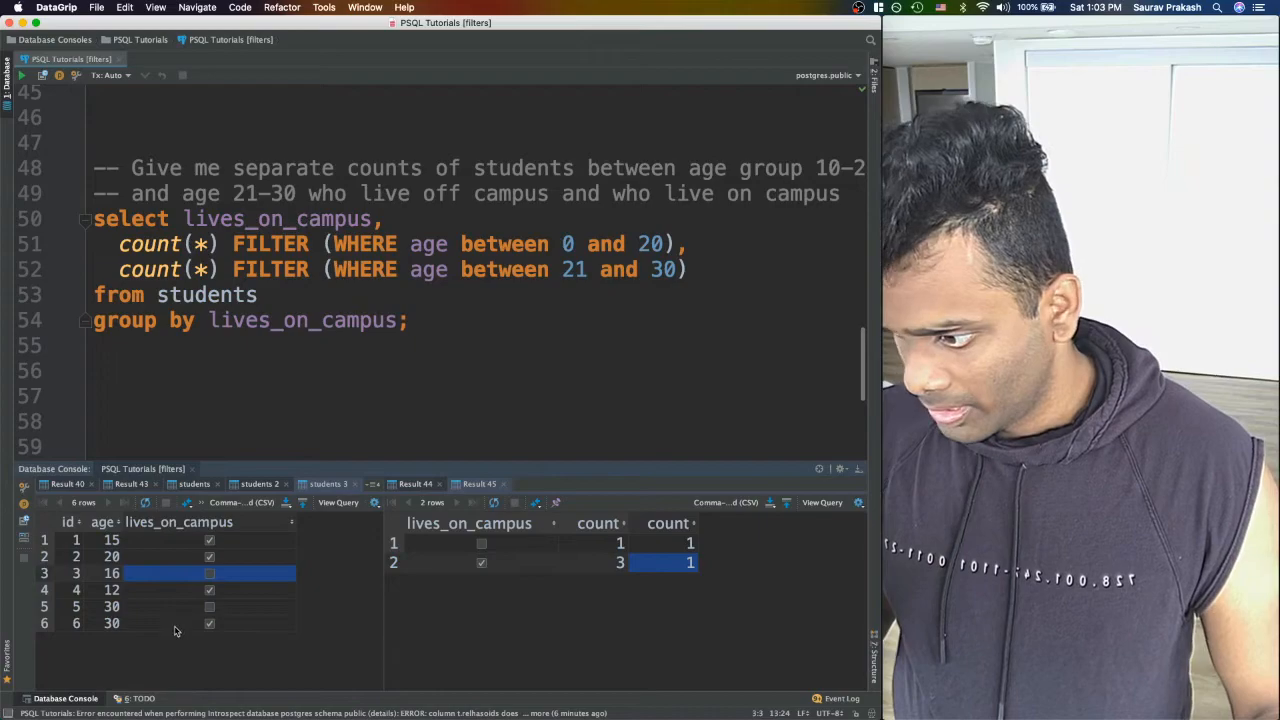
mouse_move(158, 578)
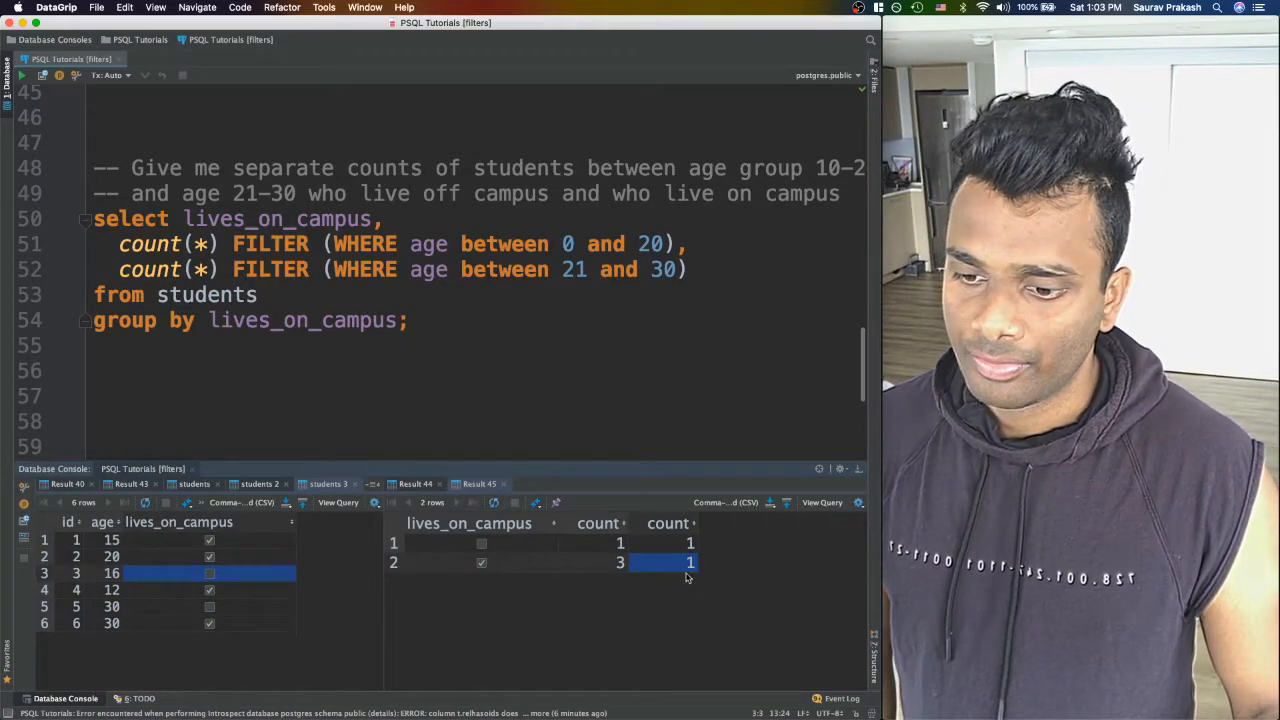
click(689, 542)
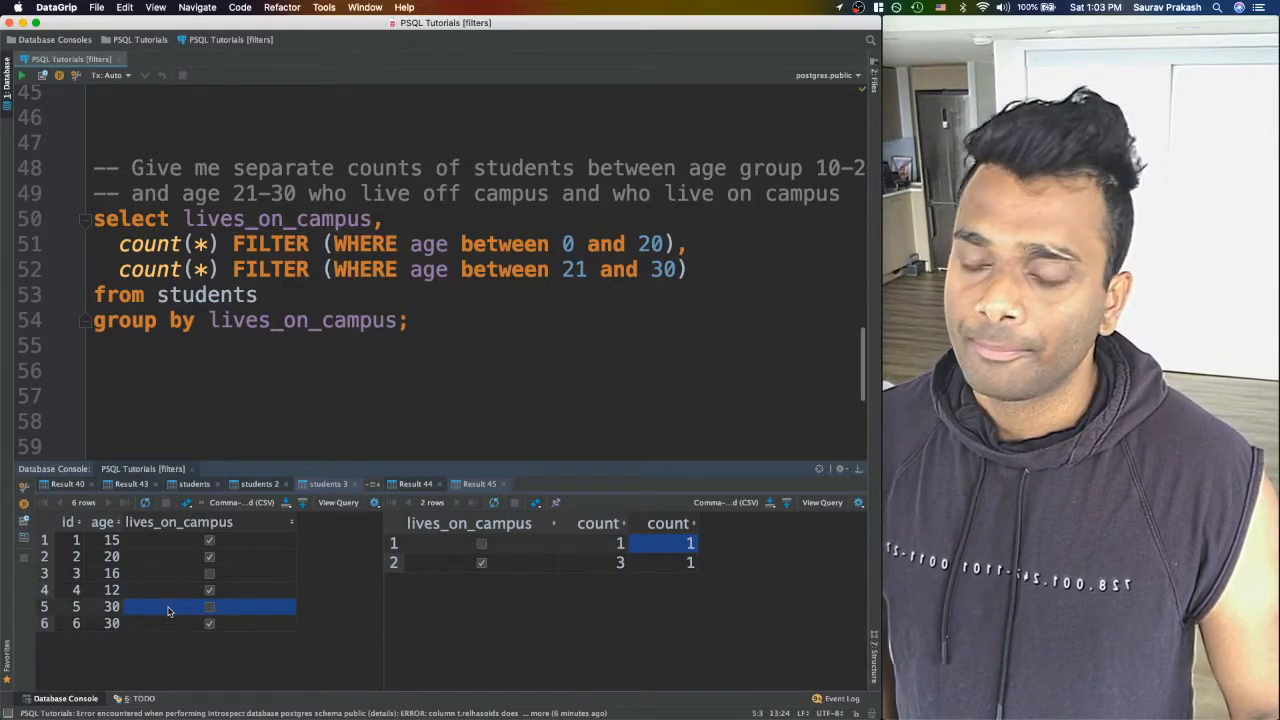
click(481, 562)
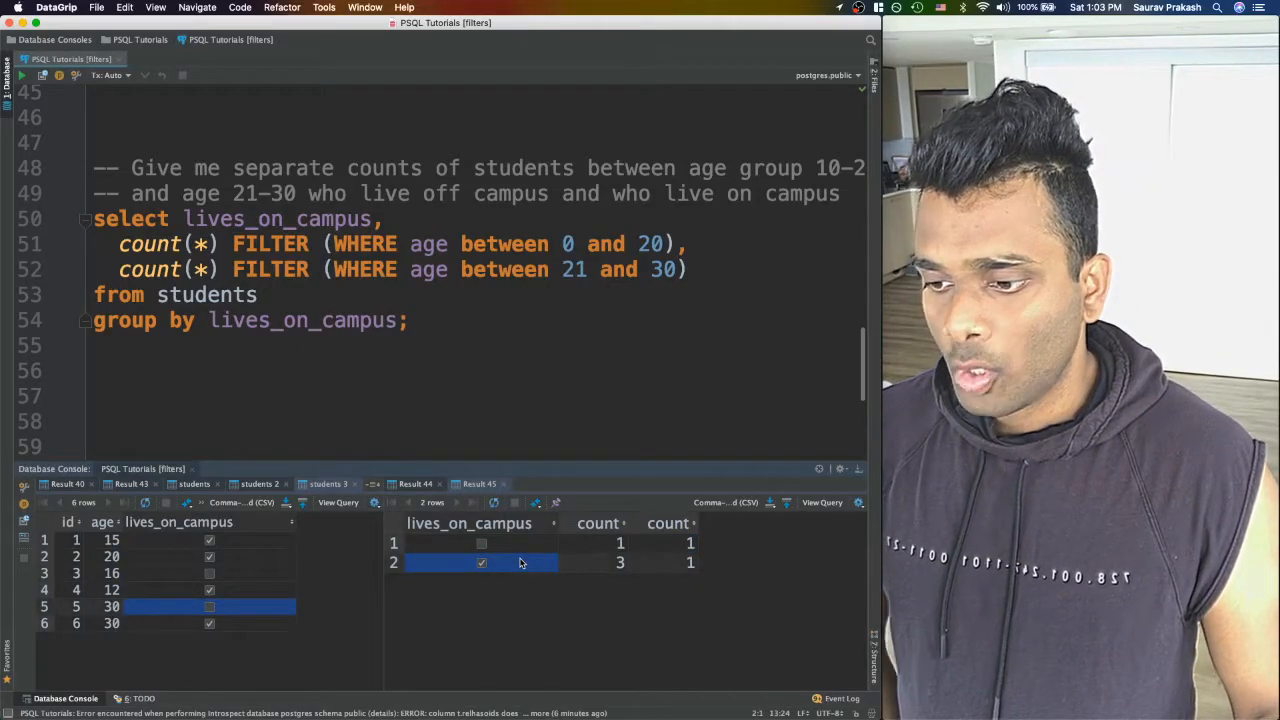
click(619, 562)
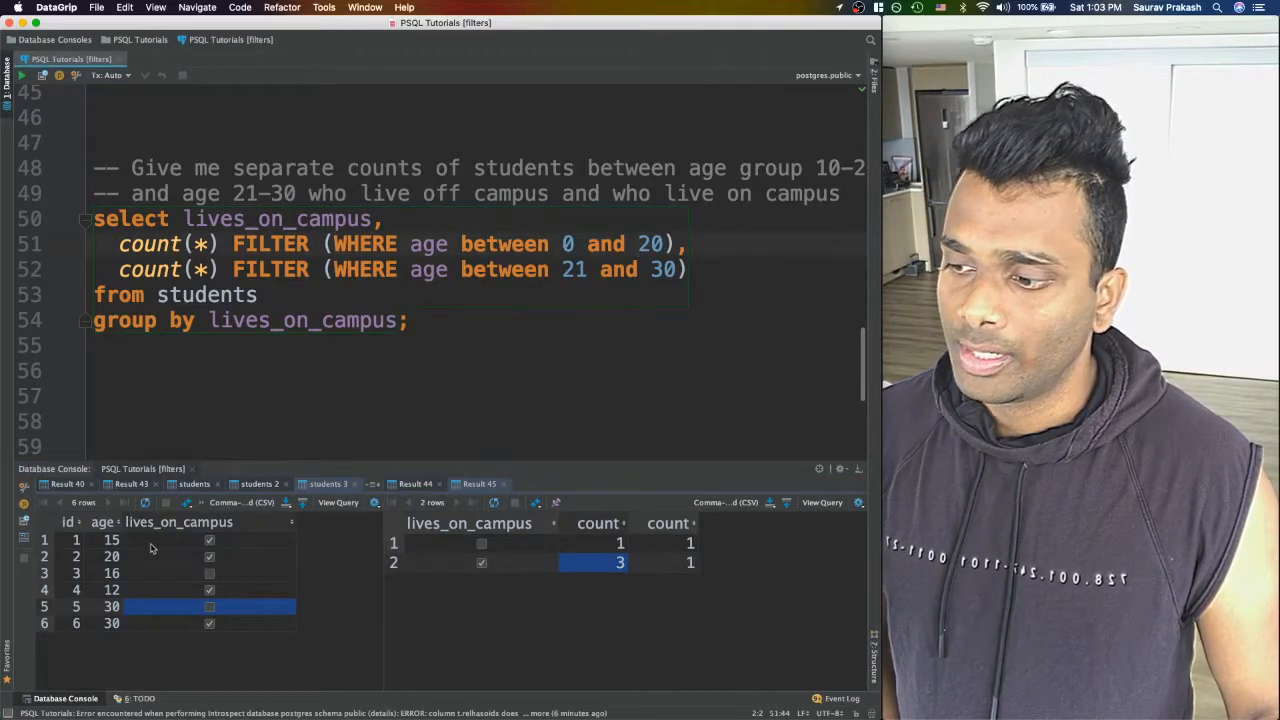
click(157, 556)
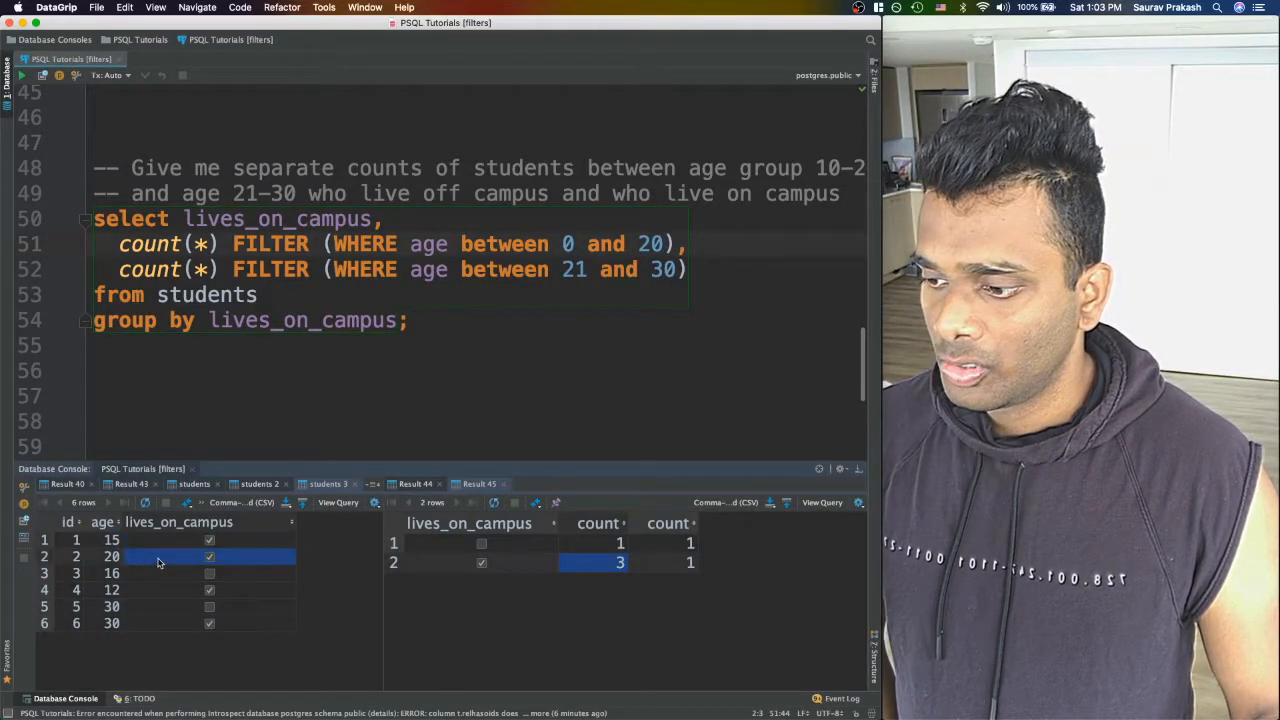
click(175, 589)
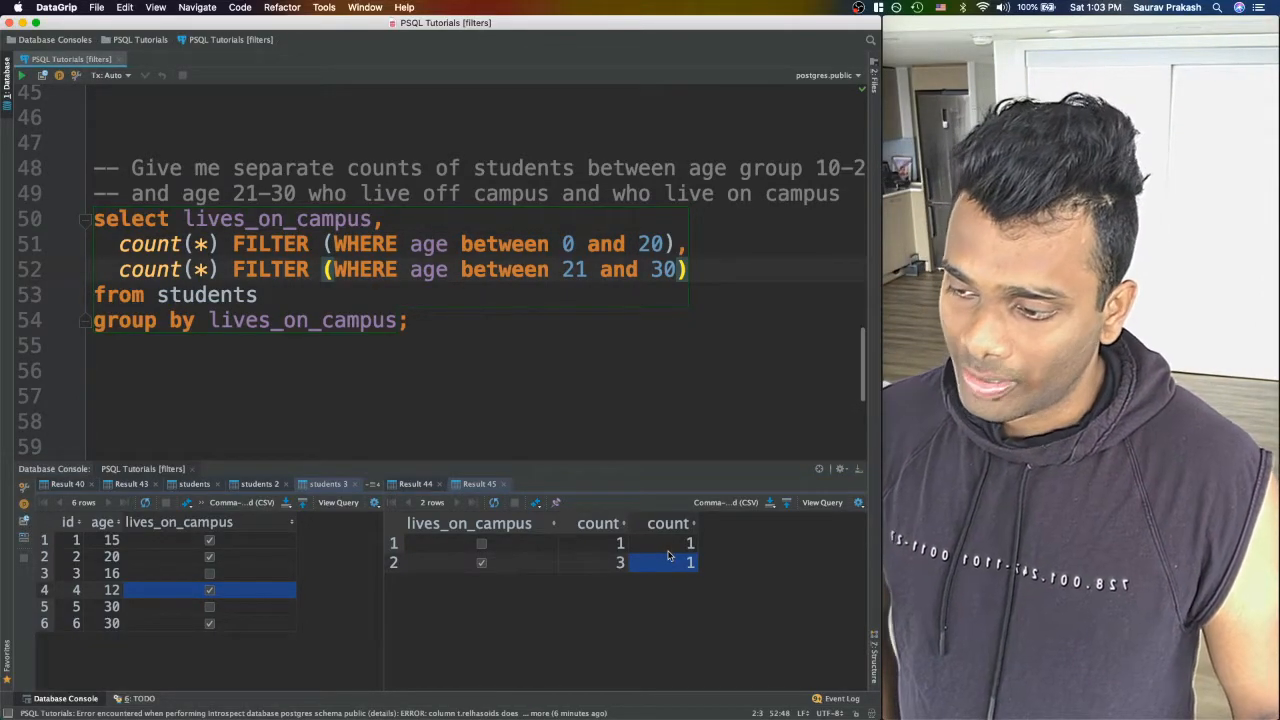
click(150, 623)
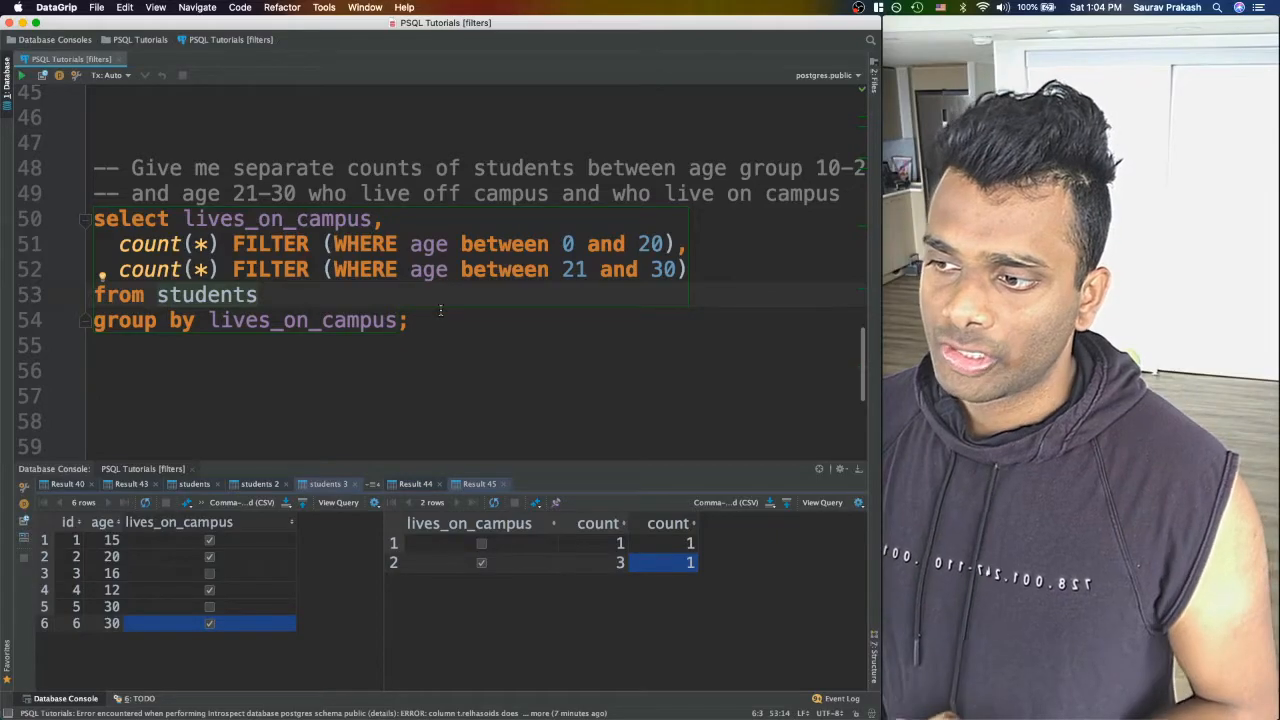
Type WHERE under FROM students, undo it, and scroll to the FILTER syntax comment.
text(whe)
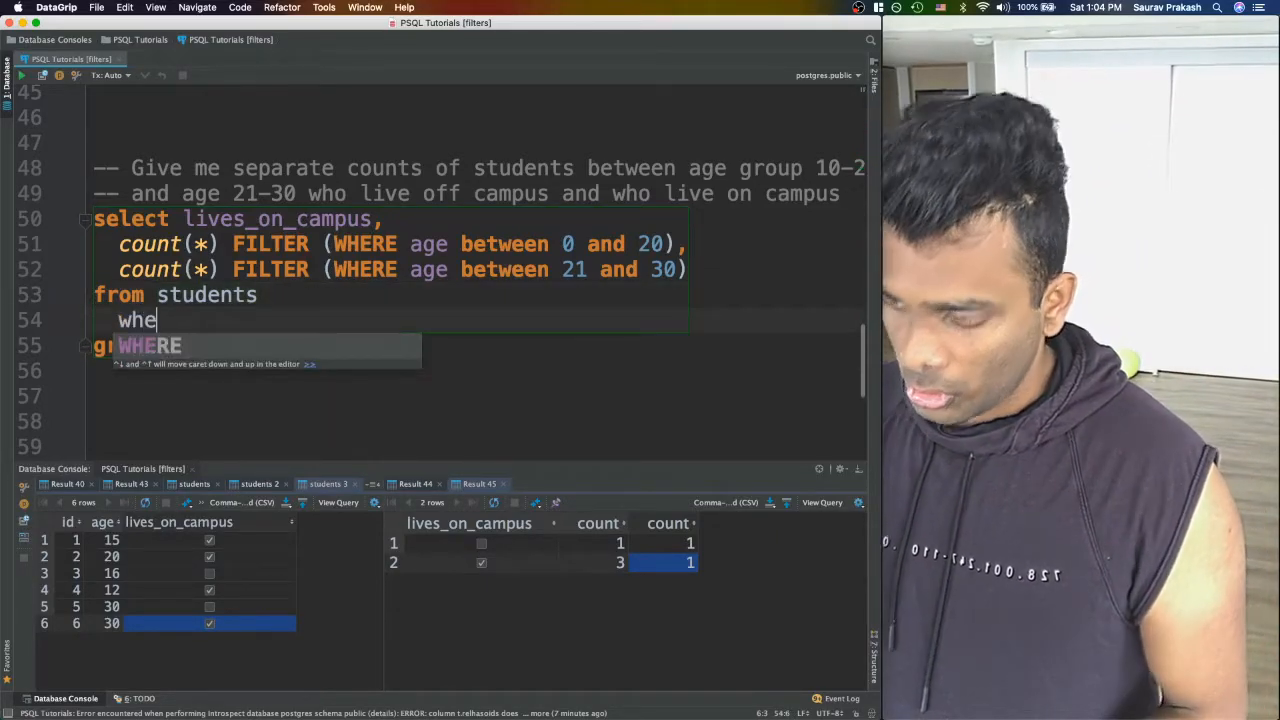
text(re)
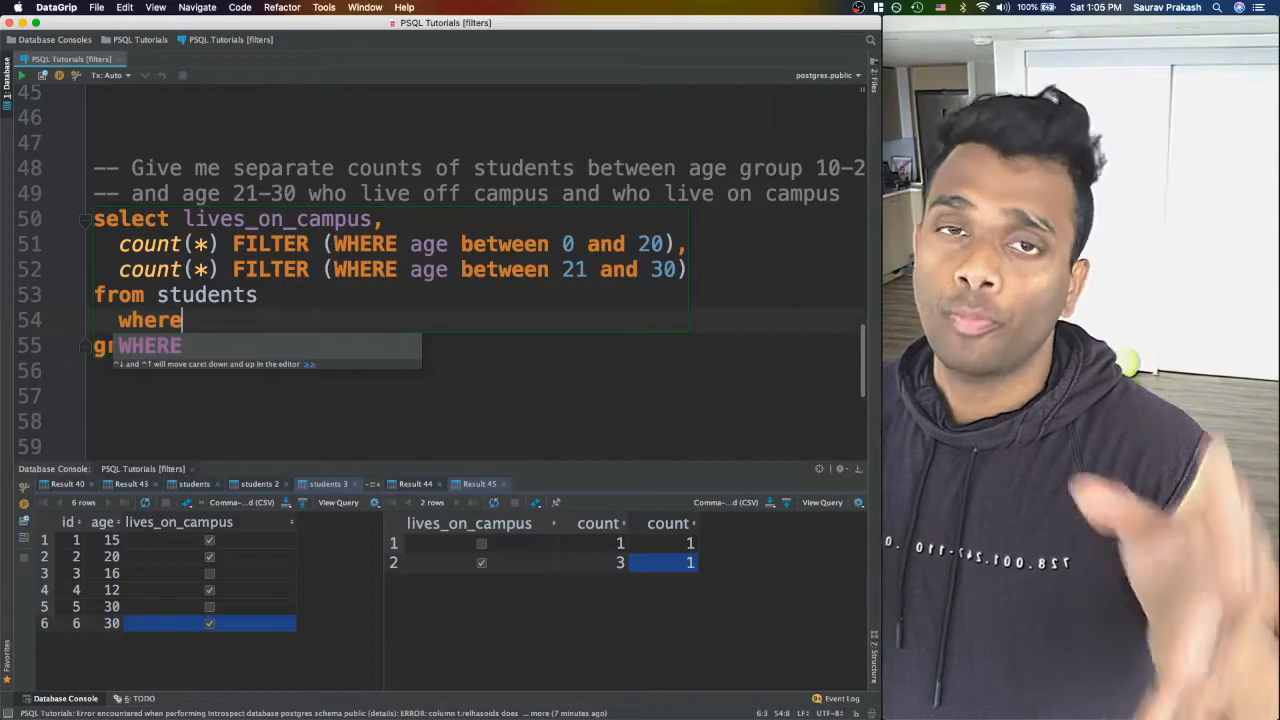
text(group by lives_on_campus;)
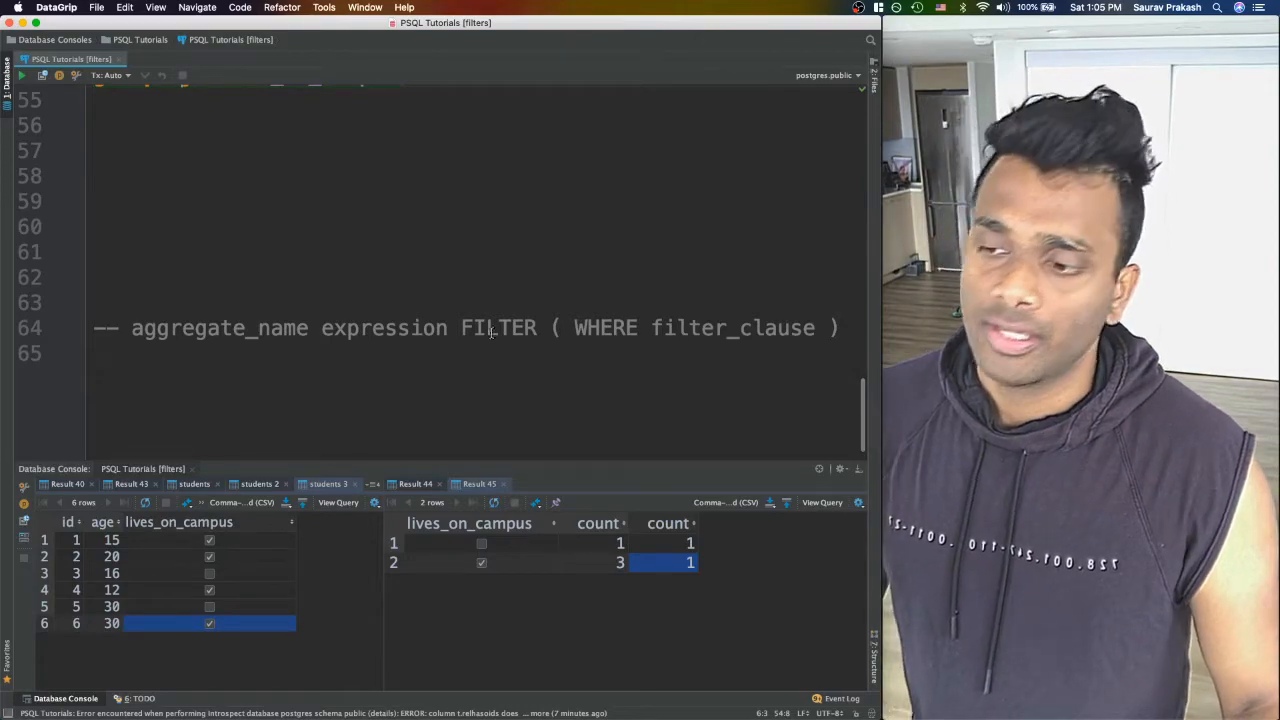
Highlight aggregate_name, expression and WHERE filter_clause in the syntax comment, then begin a WHERE clause.
double_click(219, 328)
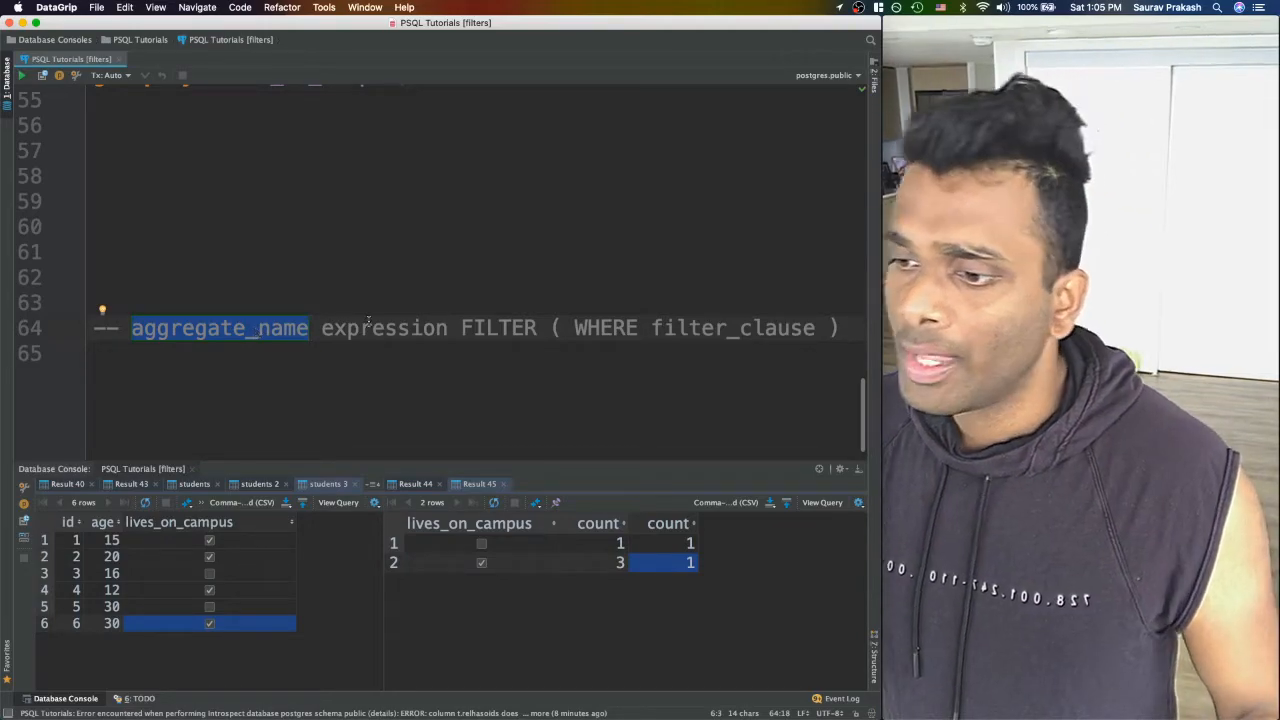
double_click(384, 328)
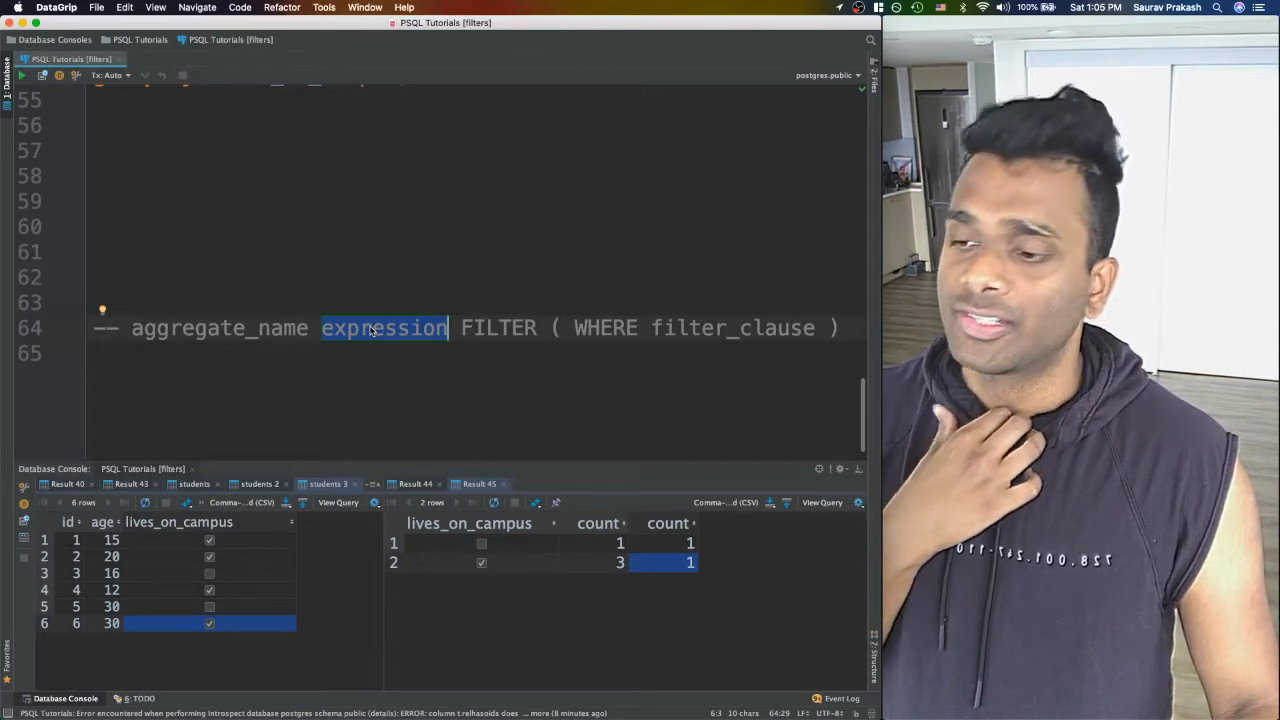
double_click(498, 328)
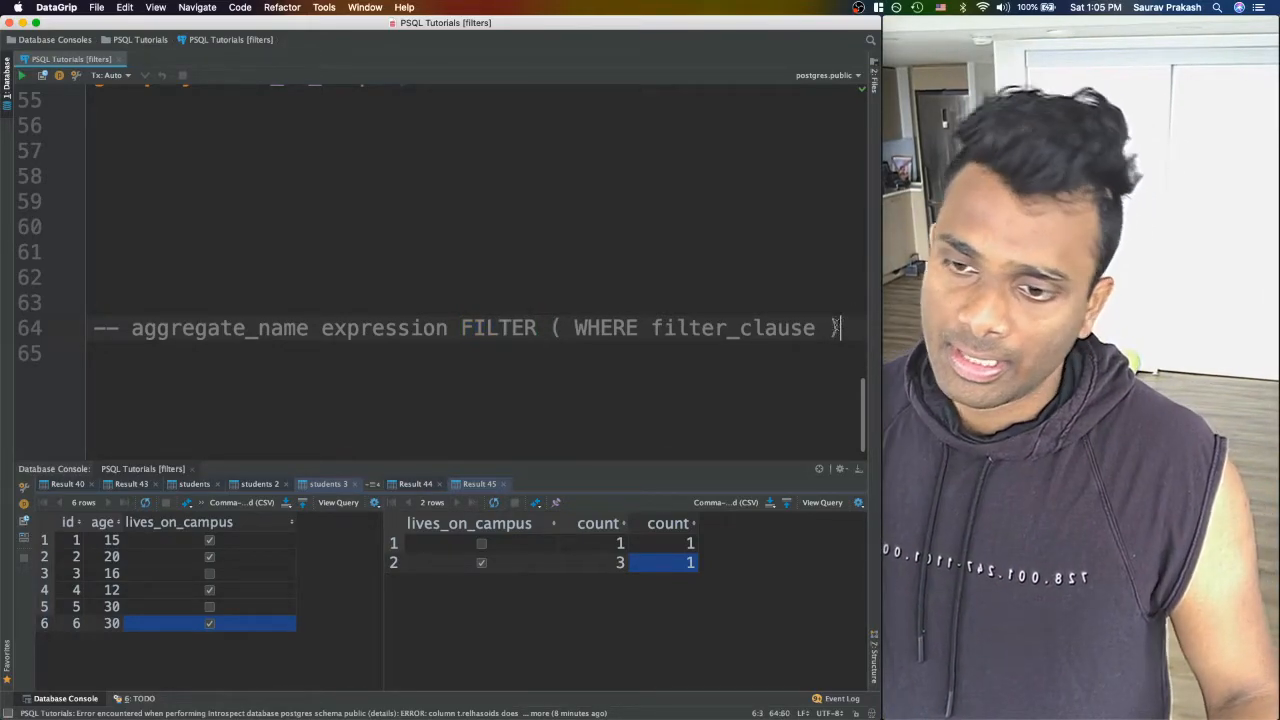
drag(575, 328, 815, 328)
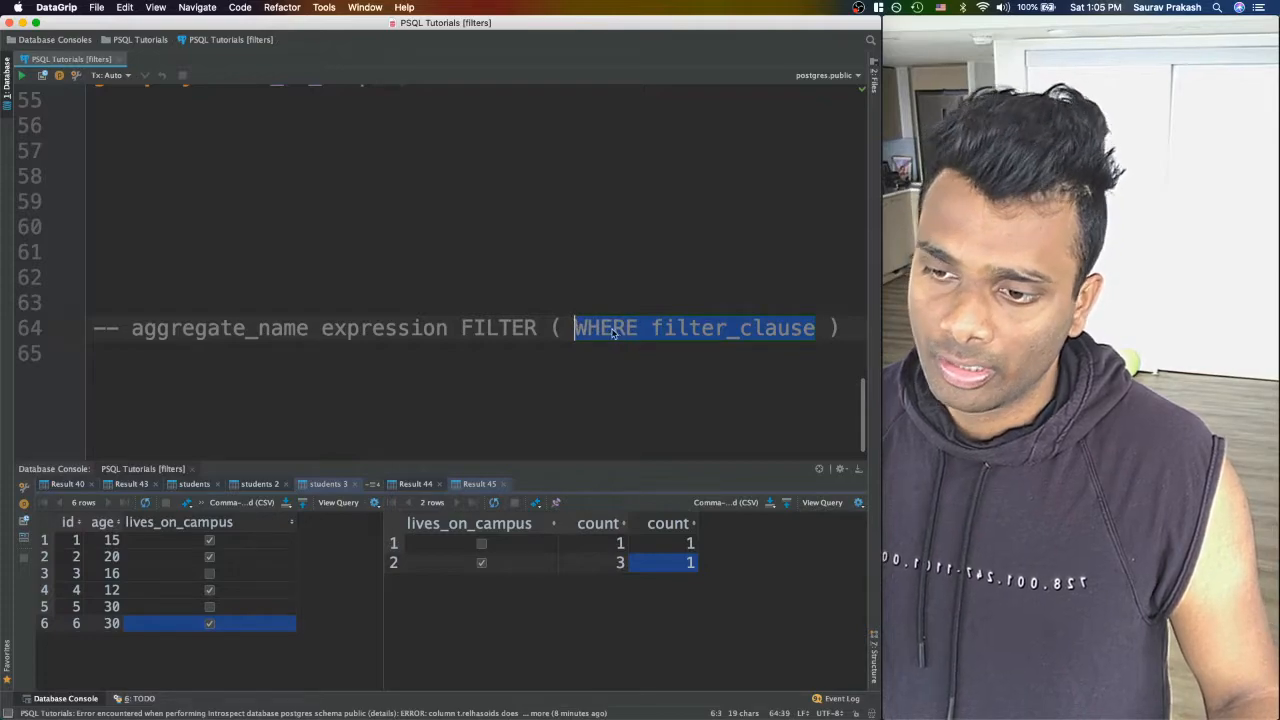
click(660, 328)
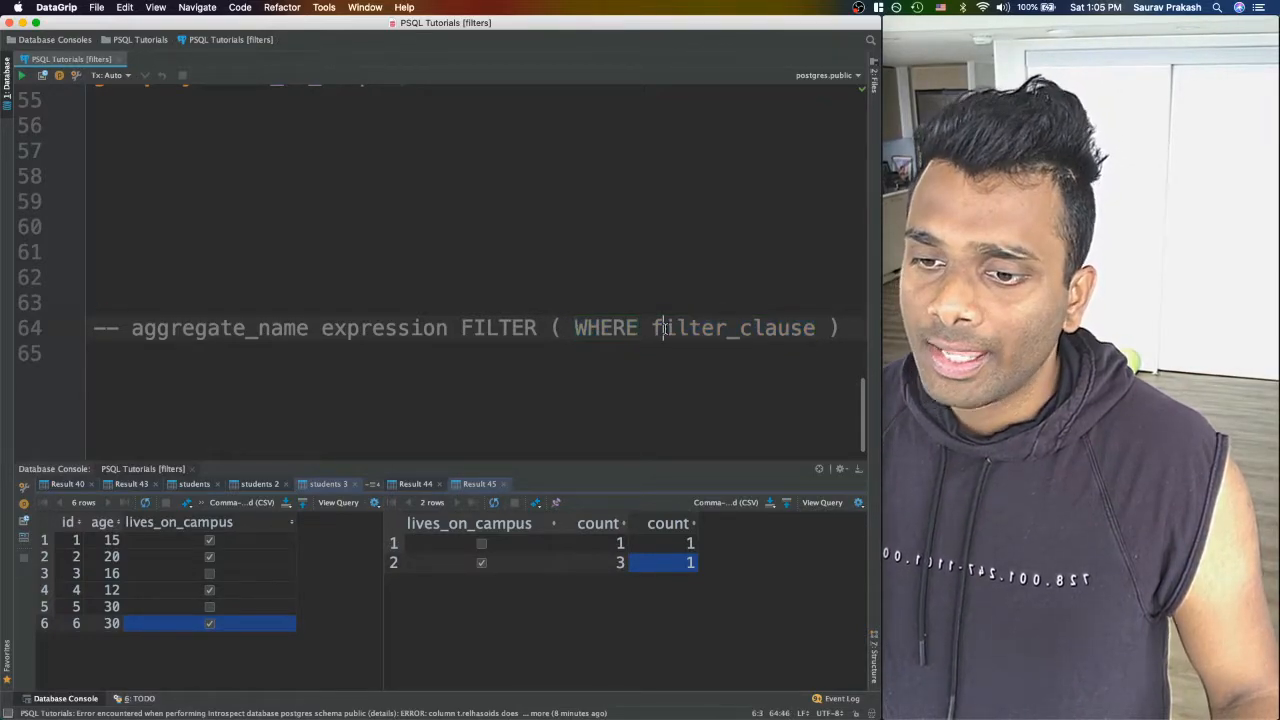
double_click(733, 327)
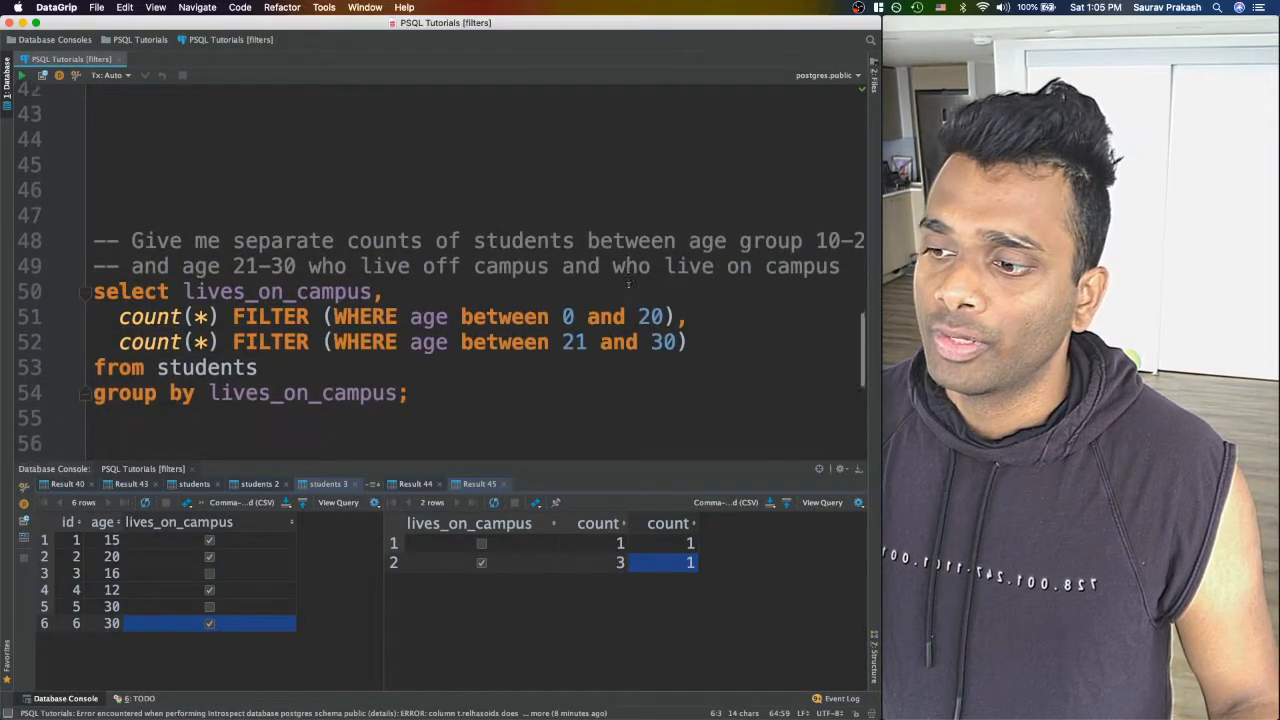
text(wher)
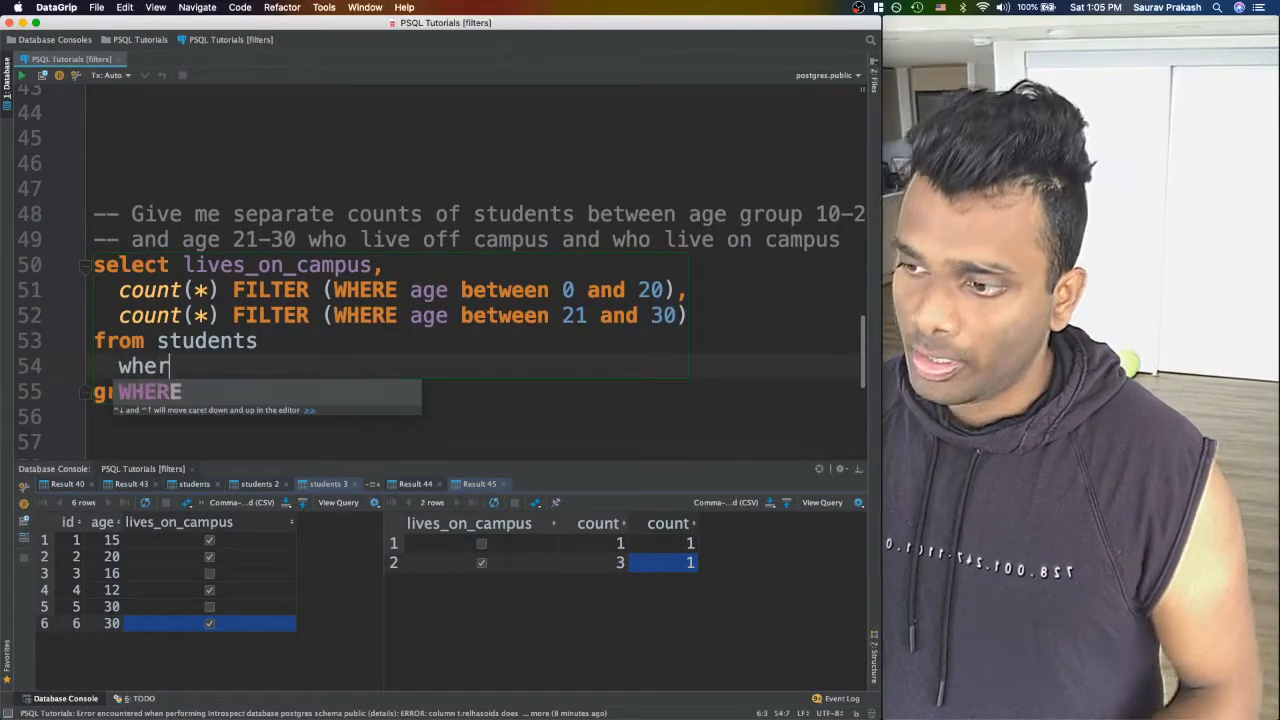